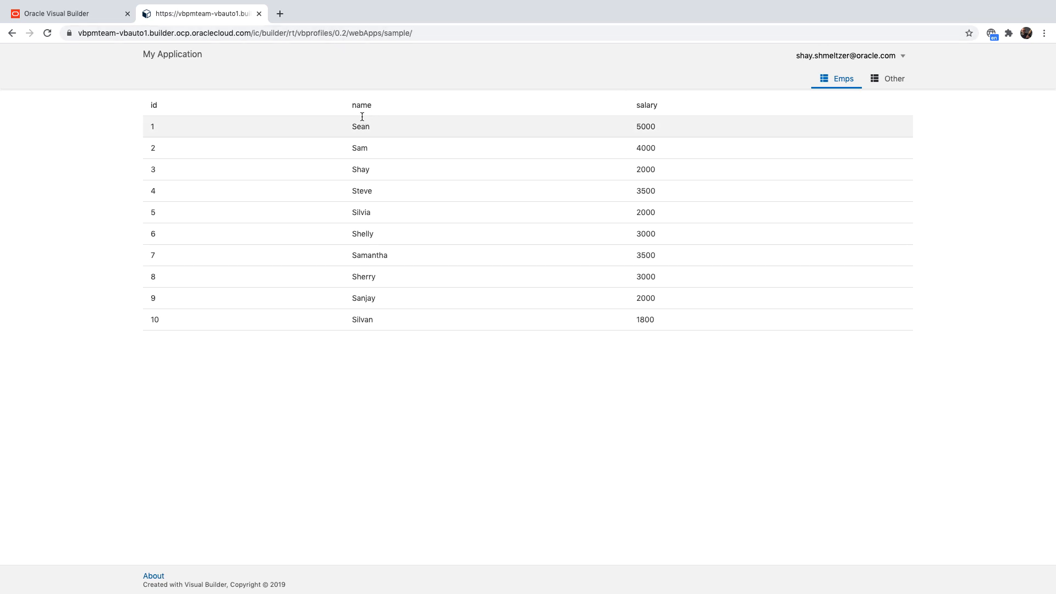
mouse_move(356, 234)
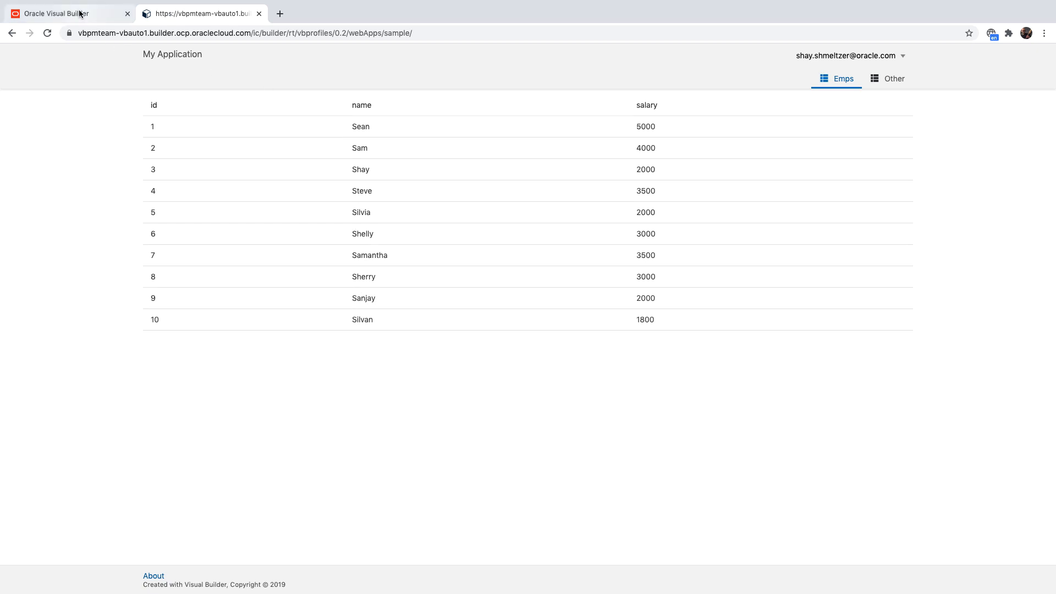
Step: Show the Servers of the icBuilderRtRESTBackendLiveData service connection, listing Dev Service
click(61, 13)
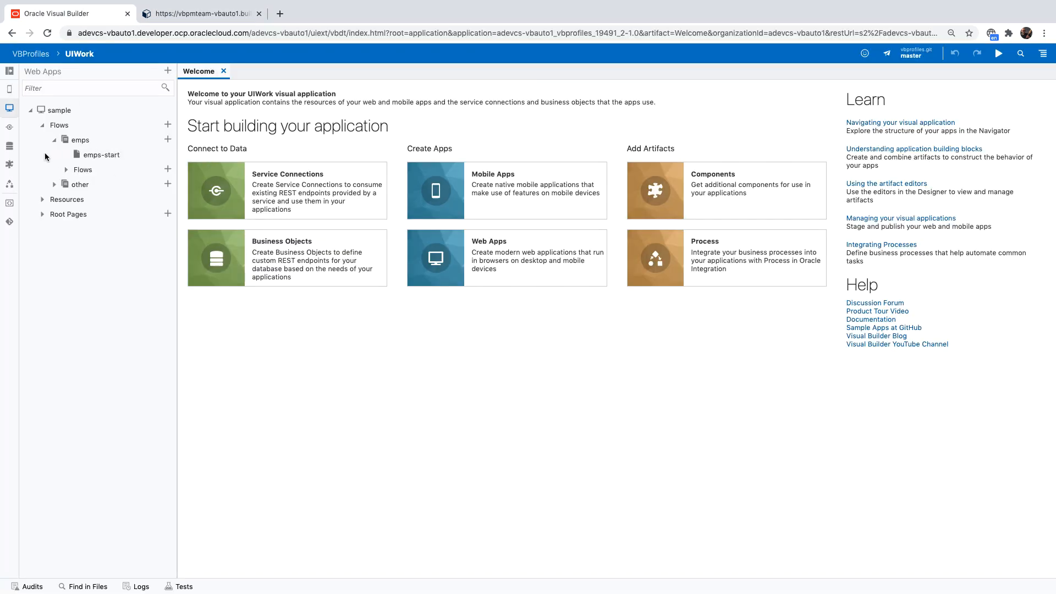
click(9, 127)
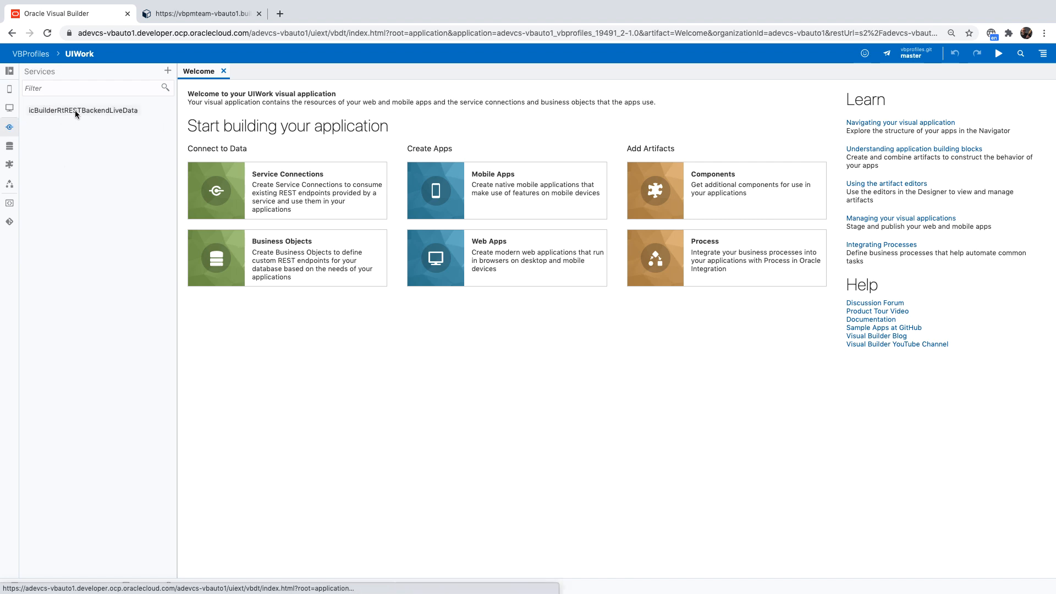
double_click(83, 110)
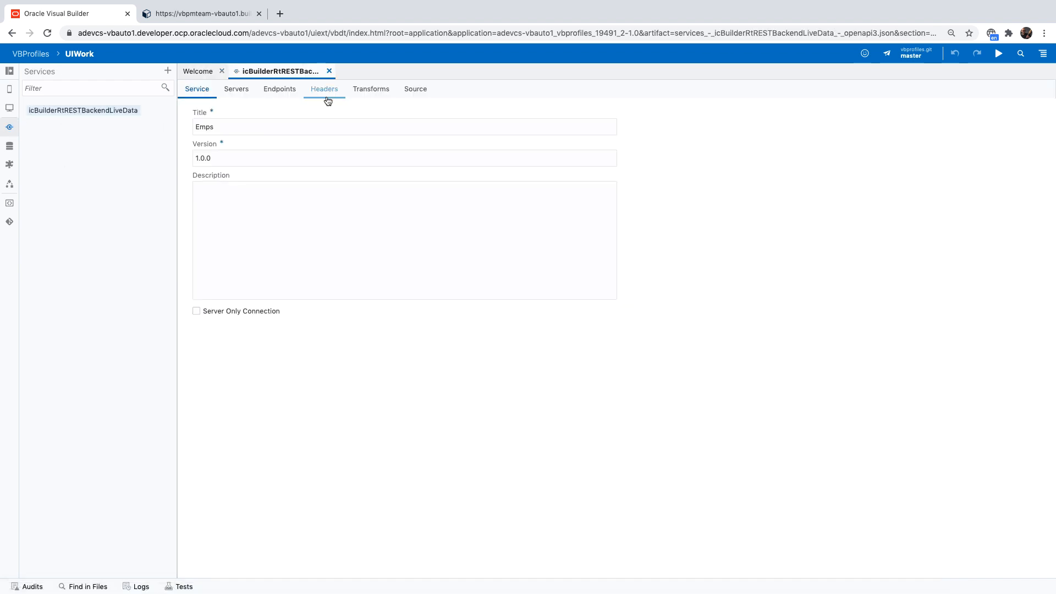
click(236, 88)
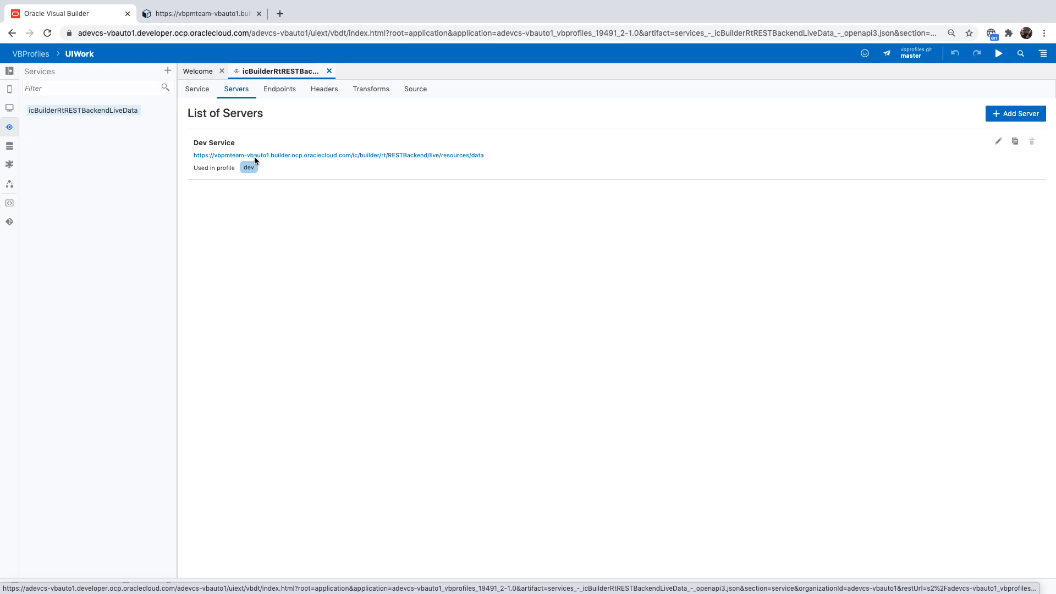
mouse_move(825, 119)
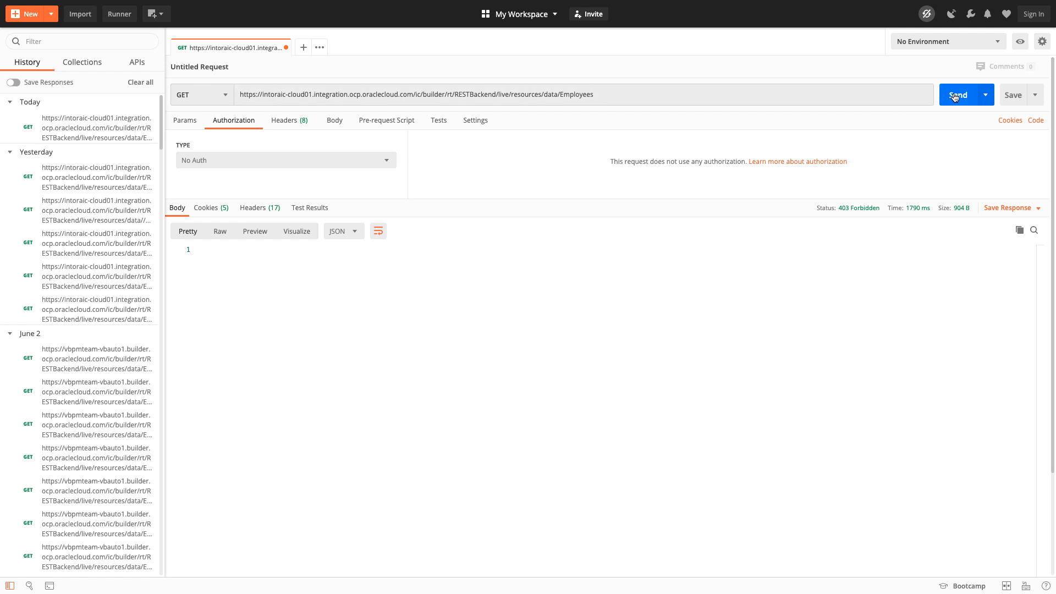
Step: Resend the Employees request and switch its authorization type to Basic Auth
click(957, 94)
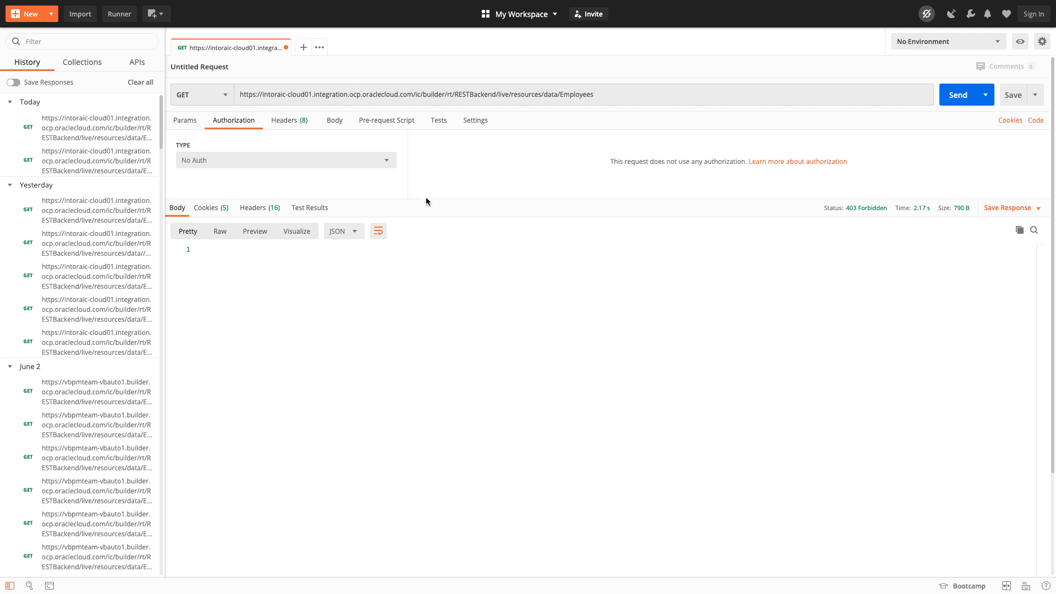
click(284, 159)
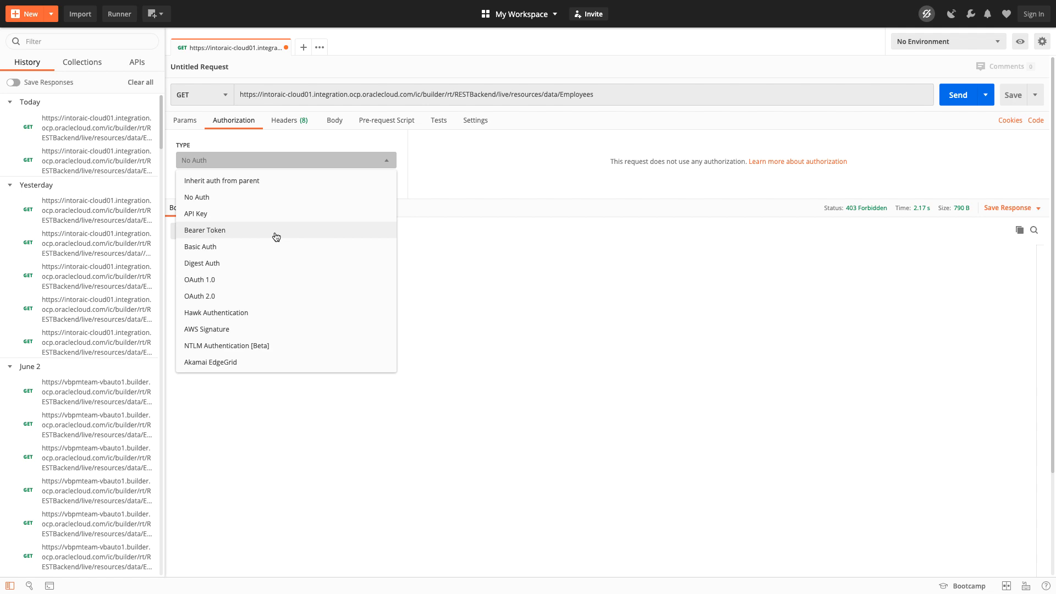
click(201, 246)
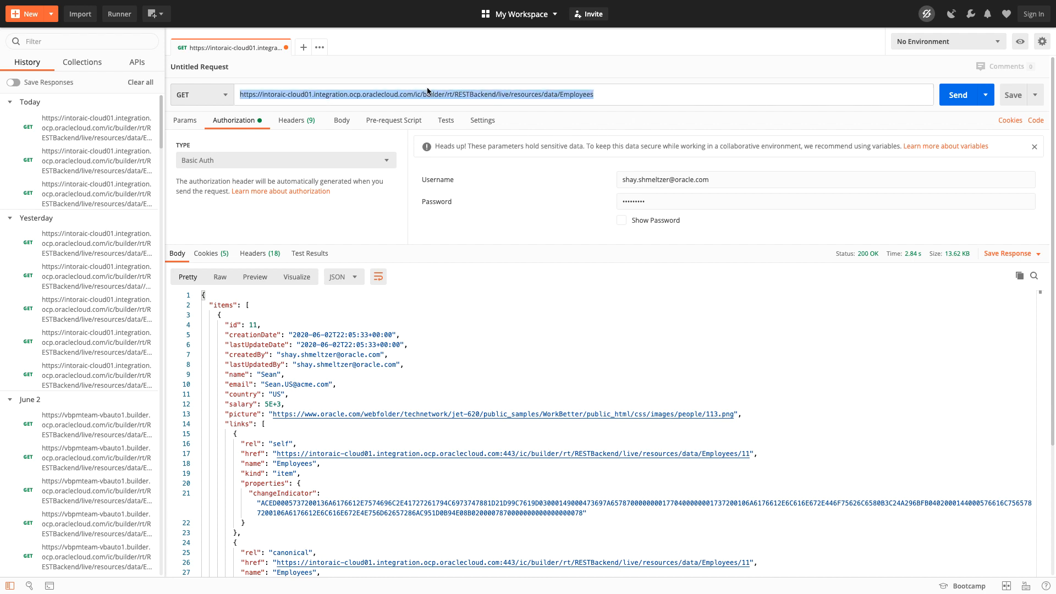
mouse_move(200, 86)
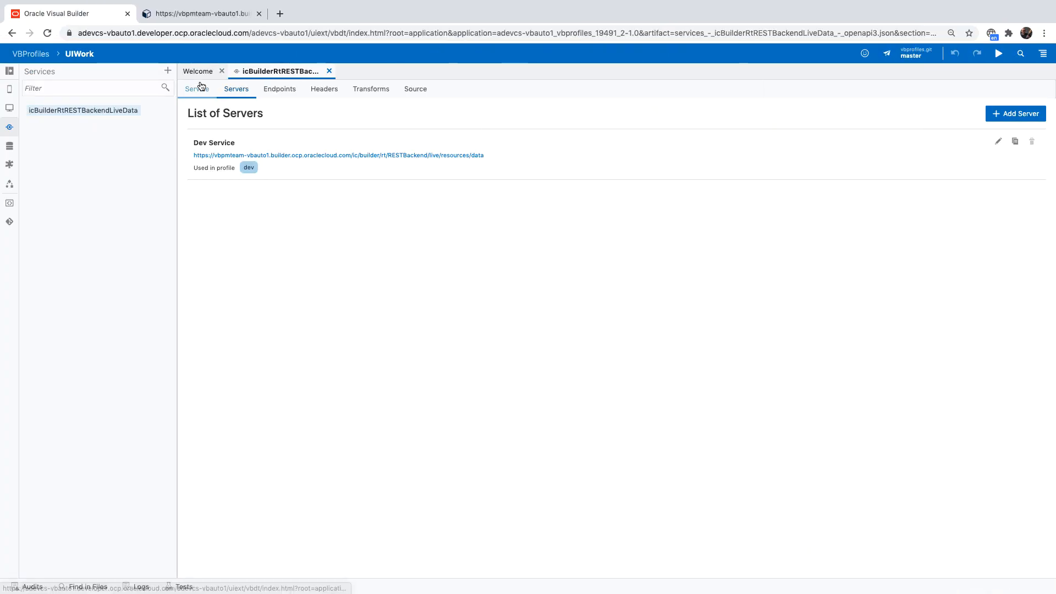
Step: Add a server using the intoraic-cloud01 URL without Employees, described 'Prod Server'
click(1016, 114)
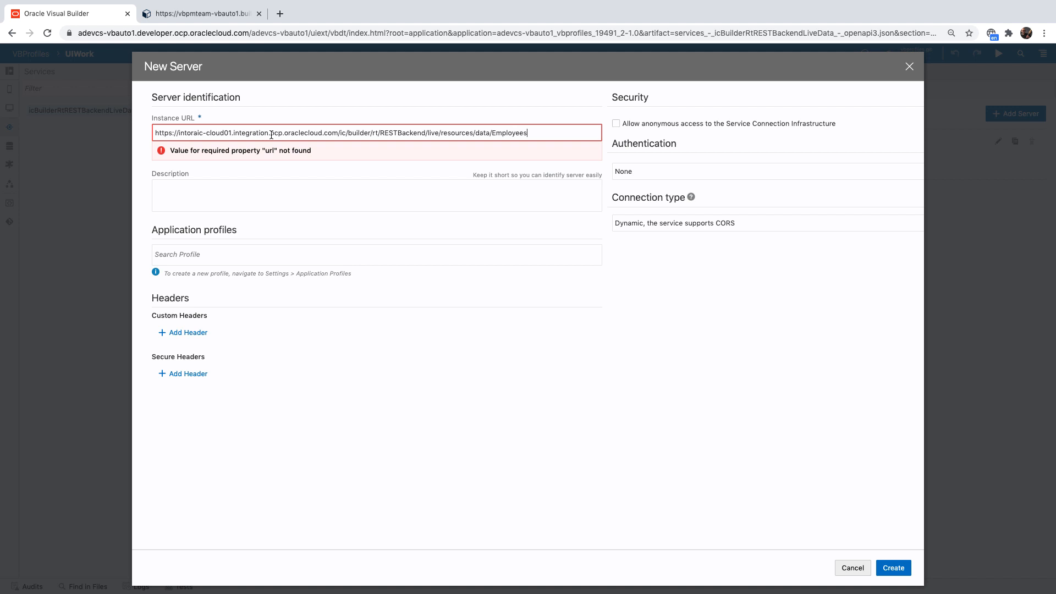
double_click(509, 132)
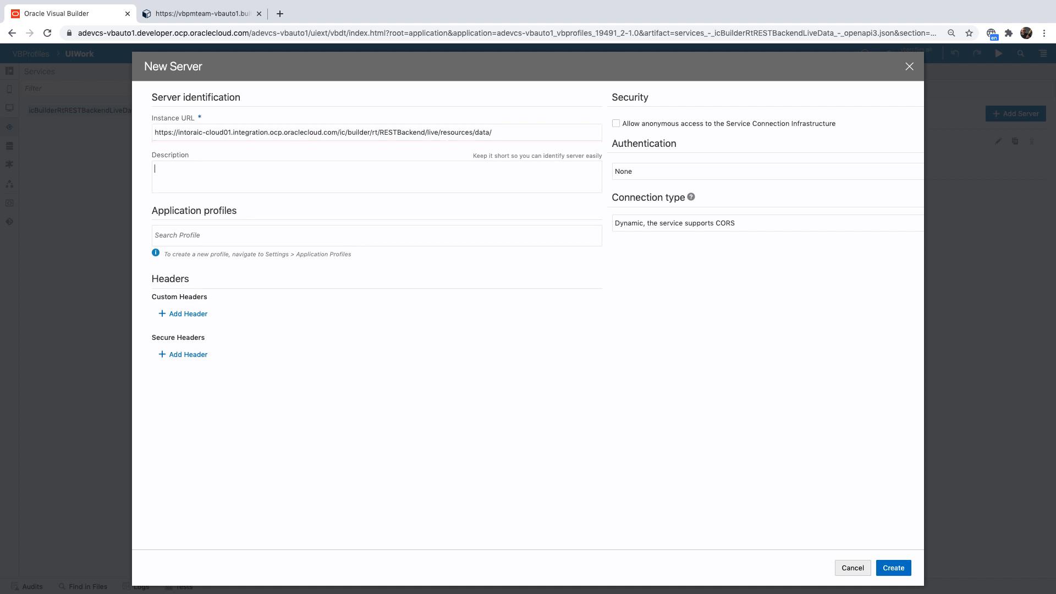
mouse_move(537, 153)
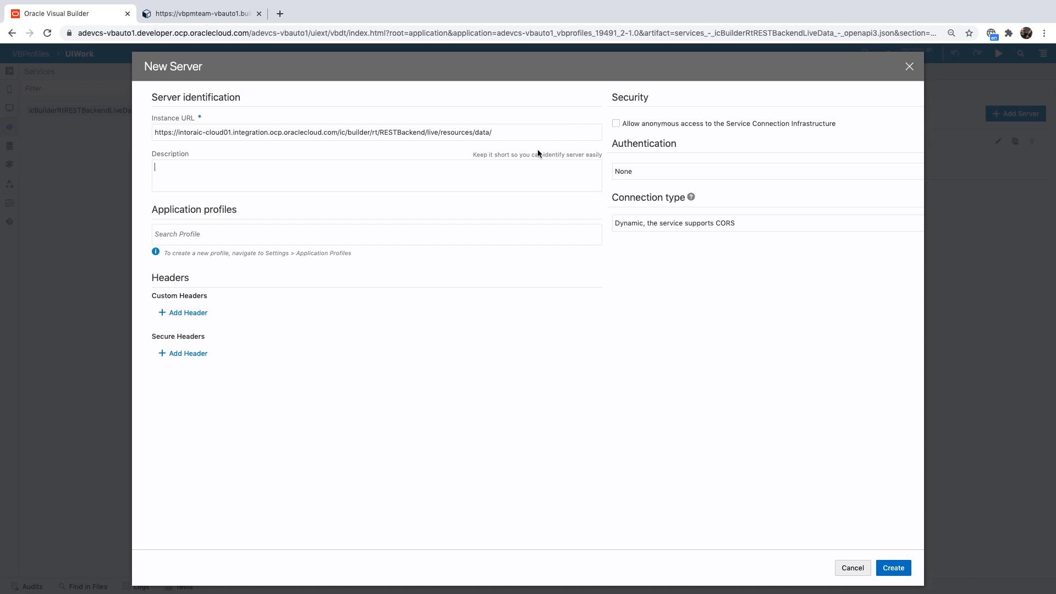
text(Prod S)
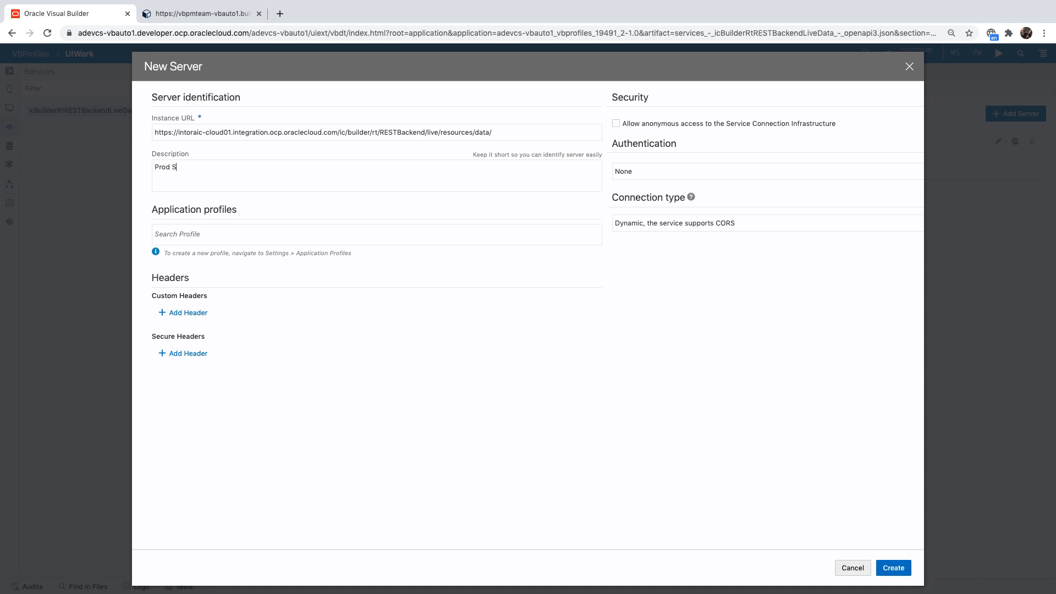
text(erver)
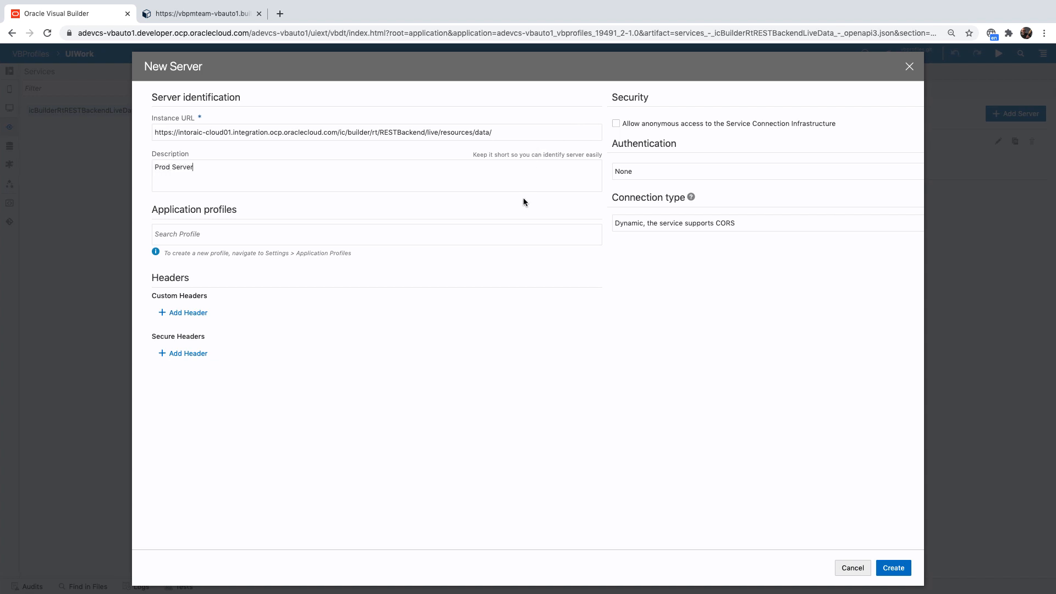
mouse_move(175, 280)
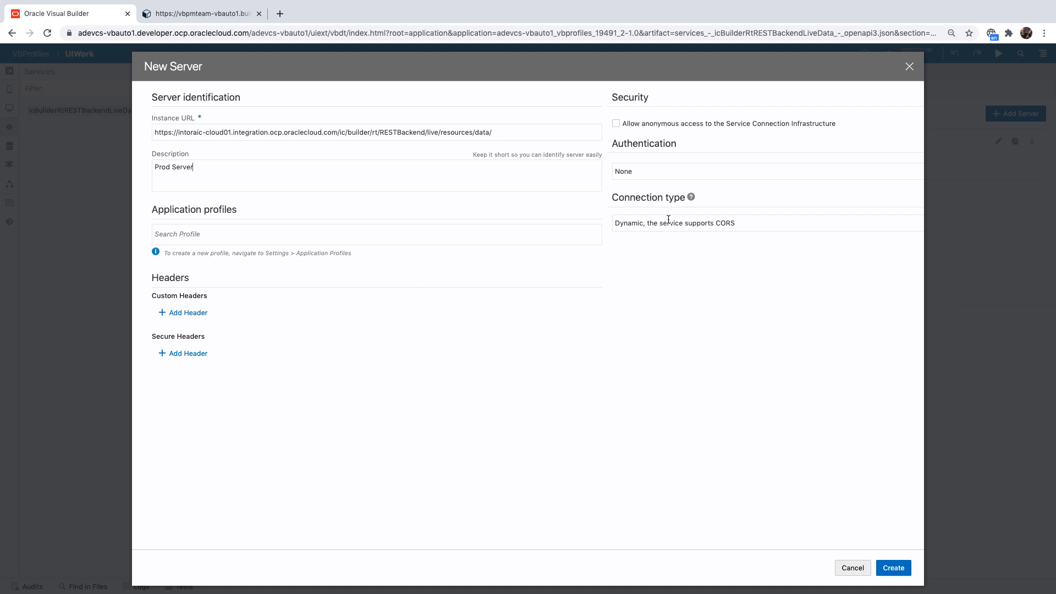
Step: Set the new server's connection type to no CORS and authentication to Basic
click(766, 222)
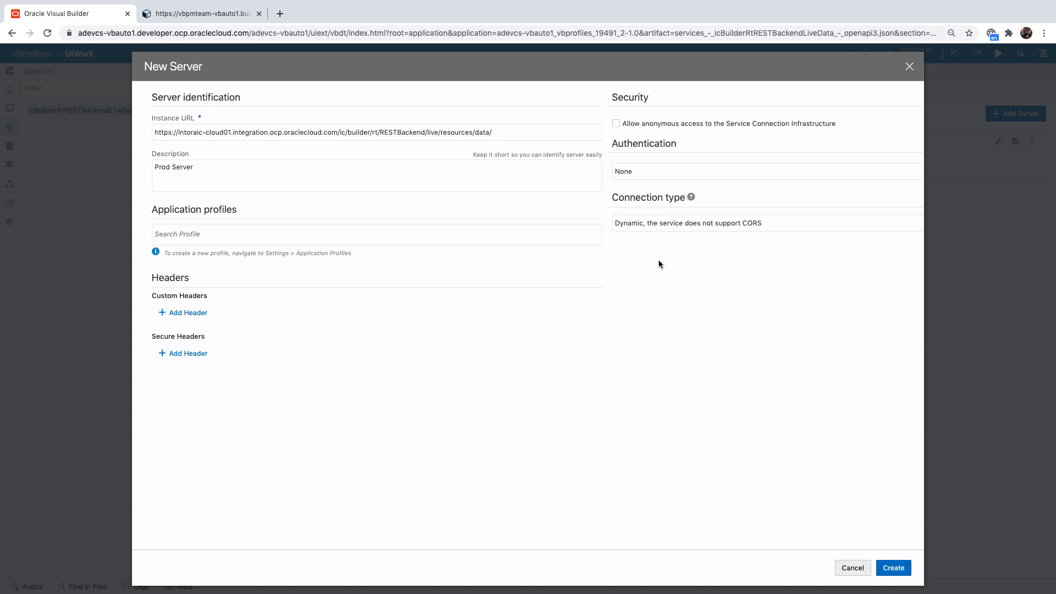
click(765, 171)
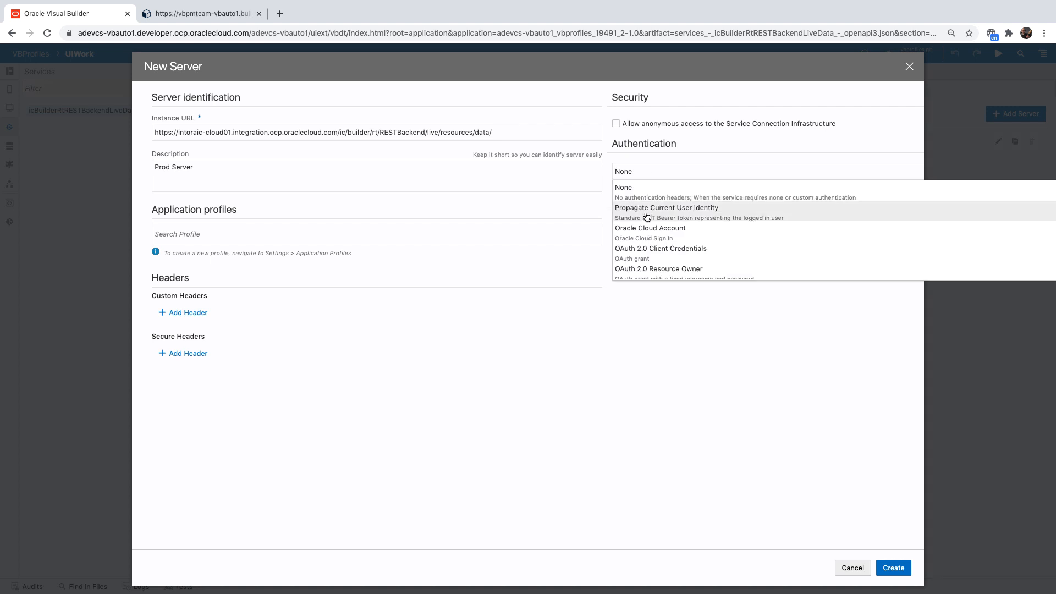
scroll(down, 3)
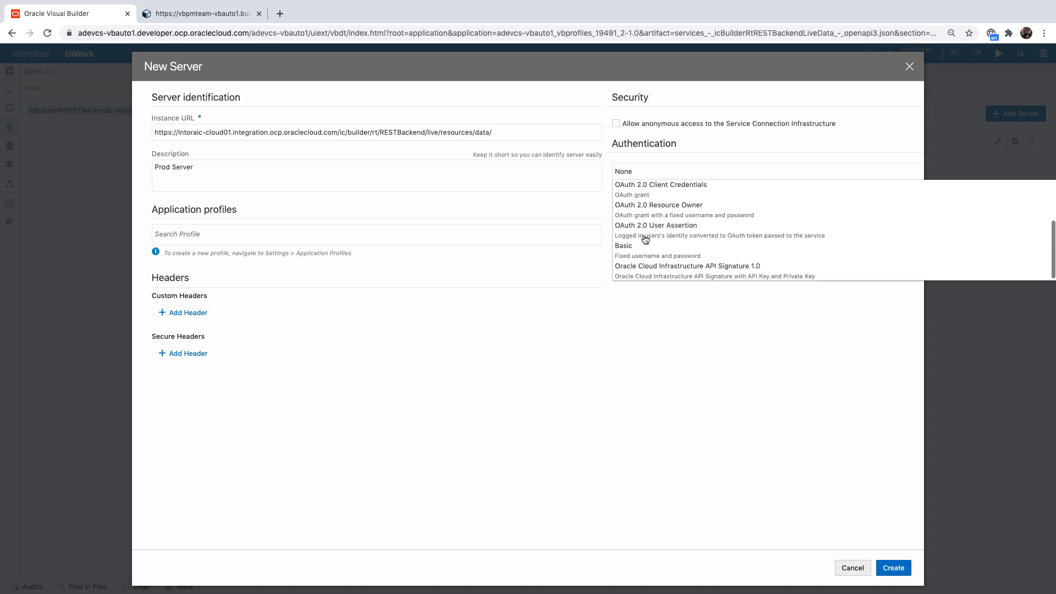
click(624, 245)
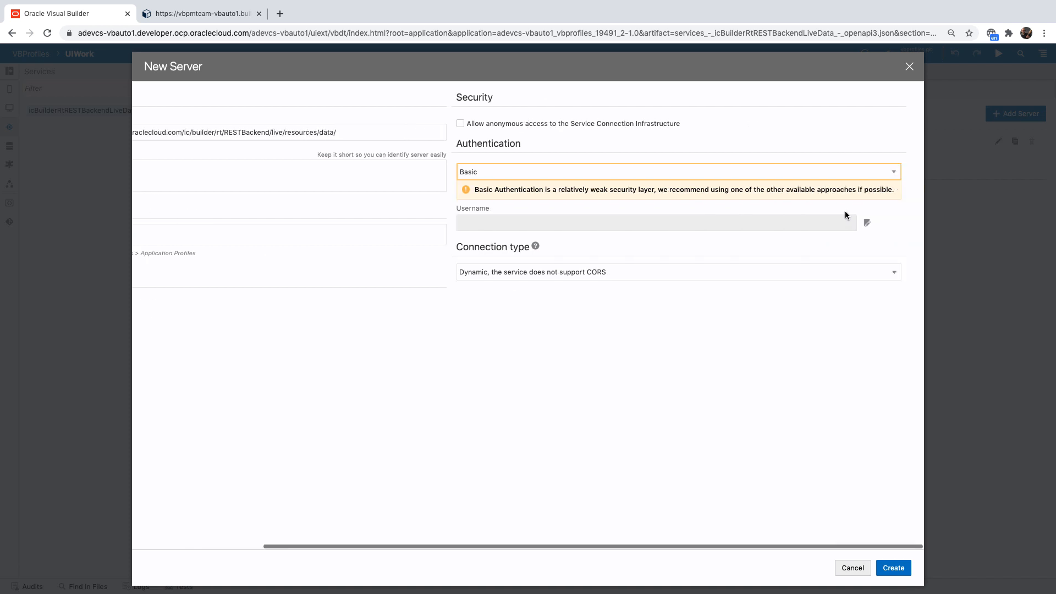
click(866, 222)
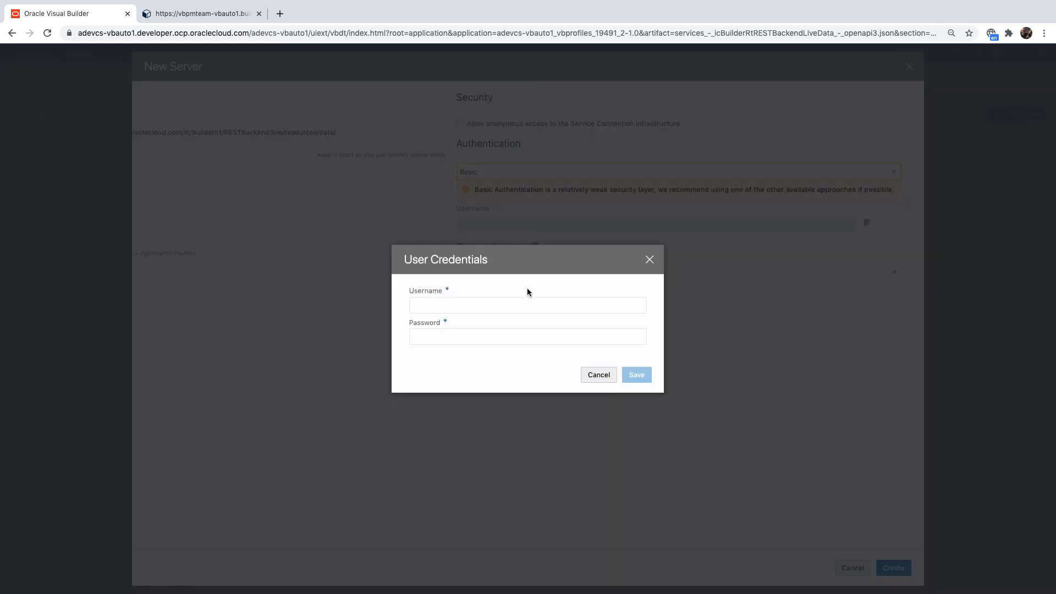
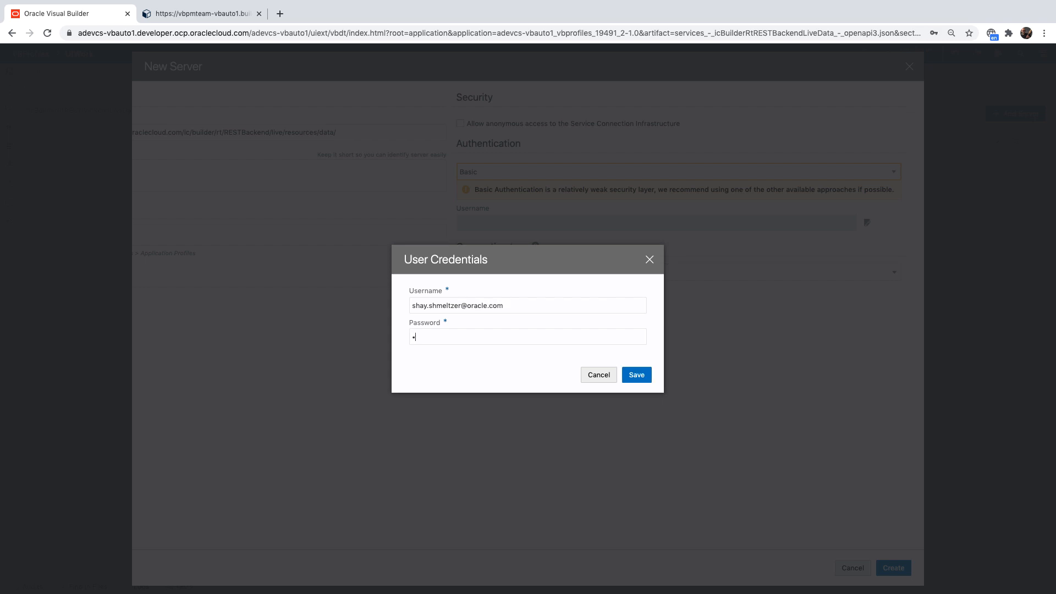
text(password)
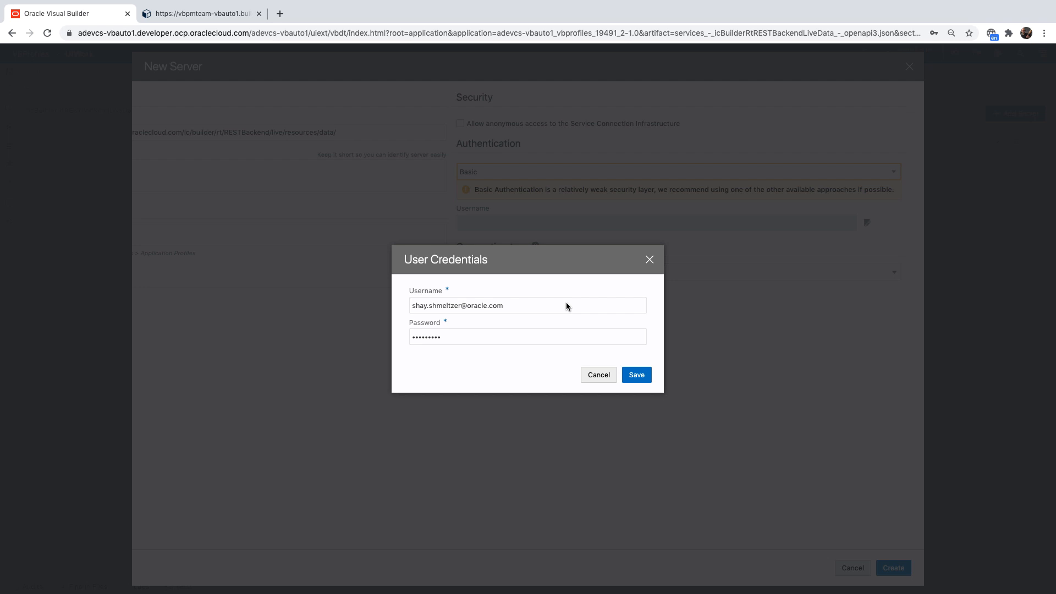
click(635, 375)
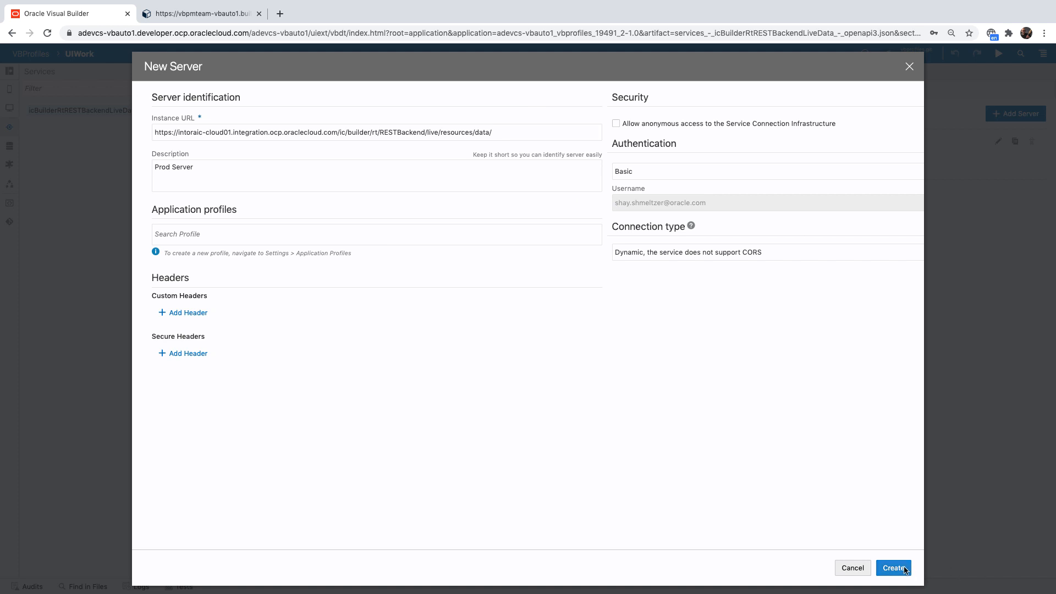
click(894, 567)
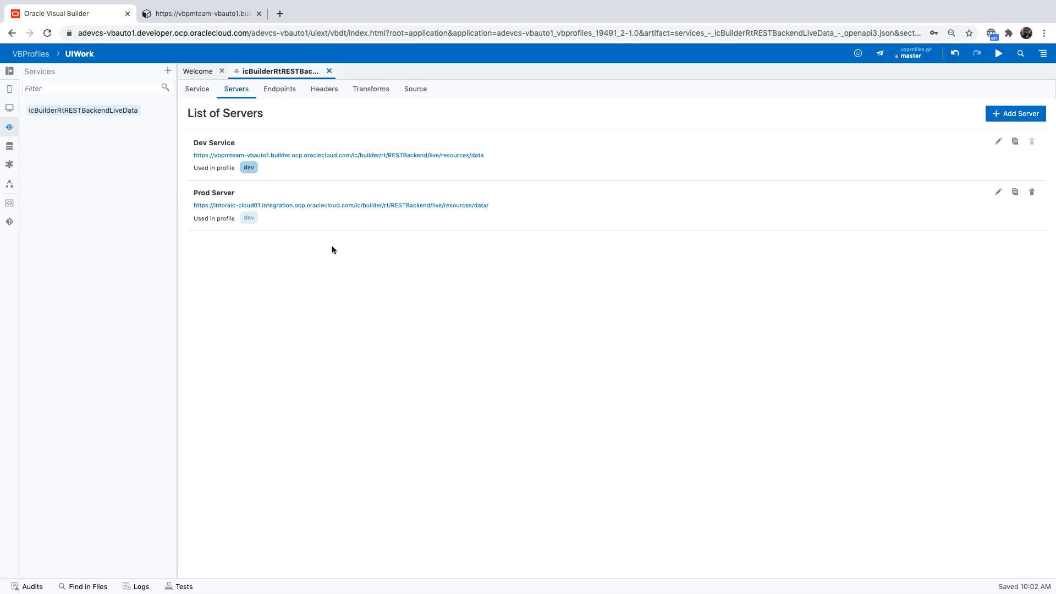
mouse_move(380, 225)
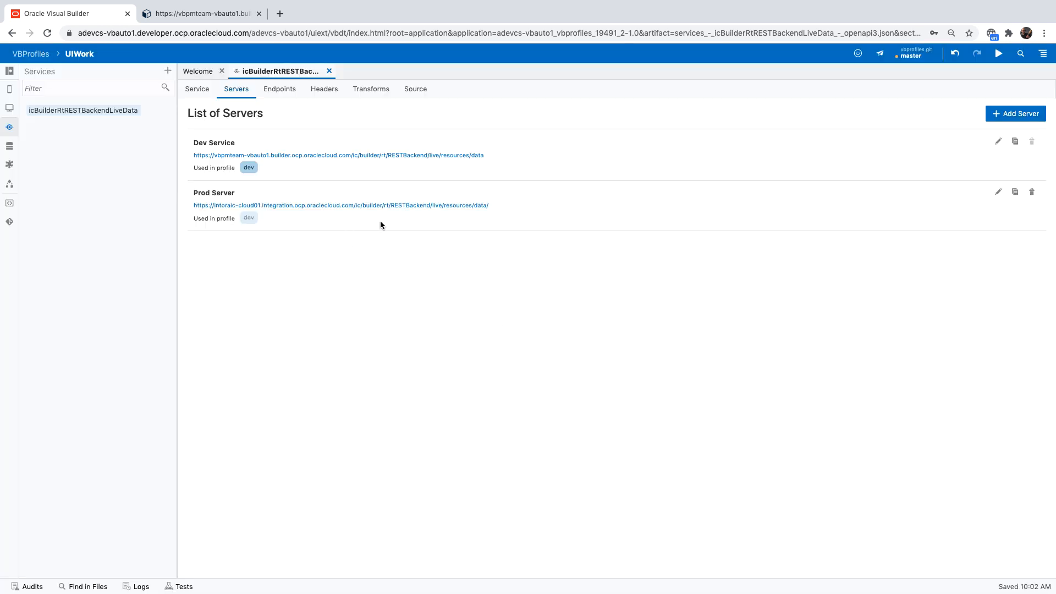
mouse_move(339, 203)
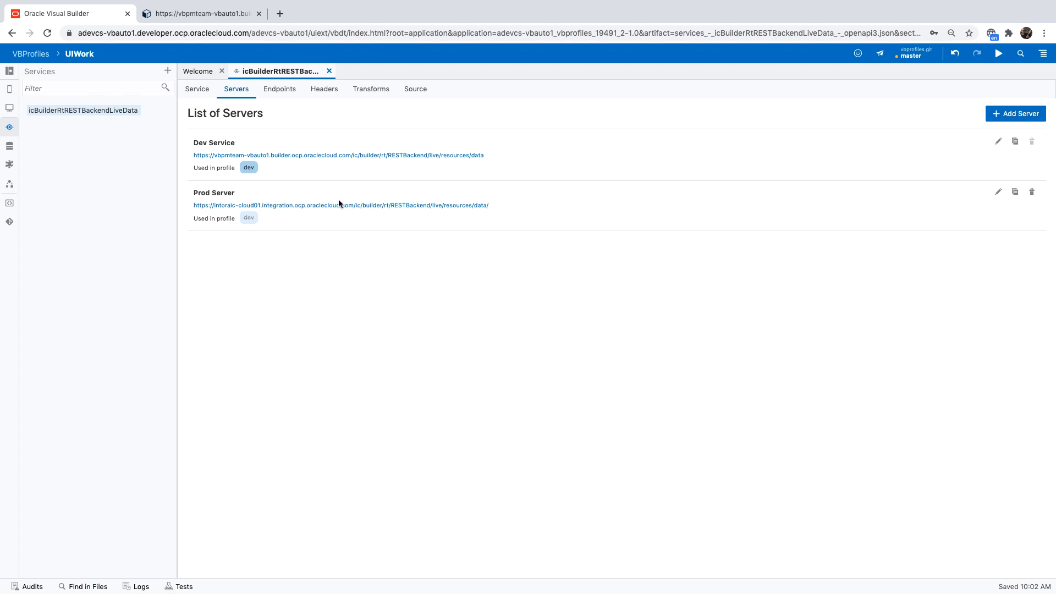
mouse_move(330, 204)
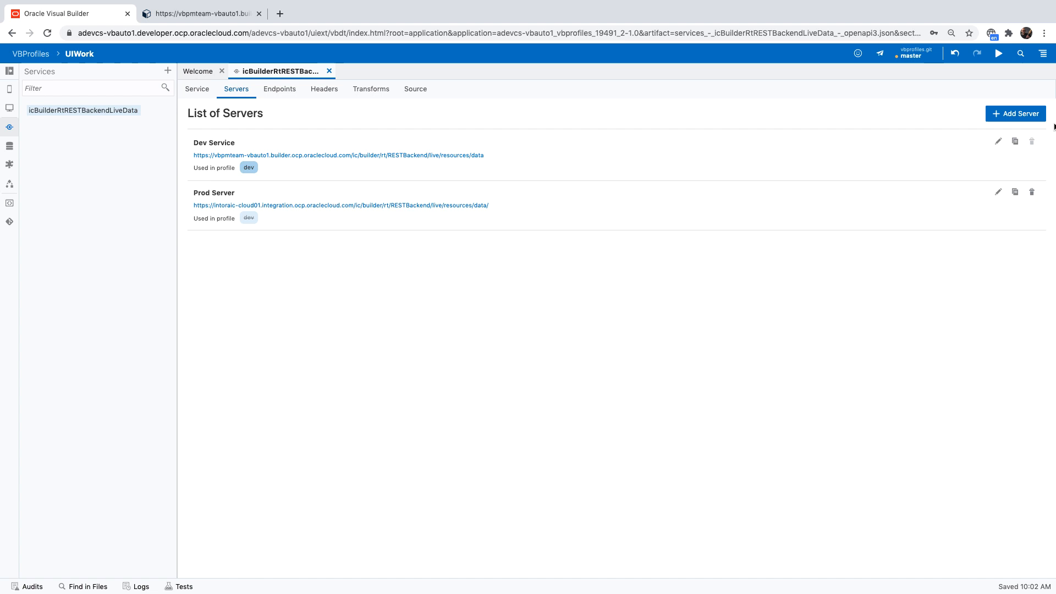
Step: Open the top-right workspace menu with Share, Settings, Import and Export options
click(1043, 54)
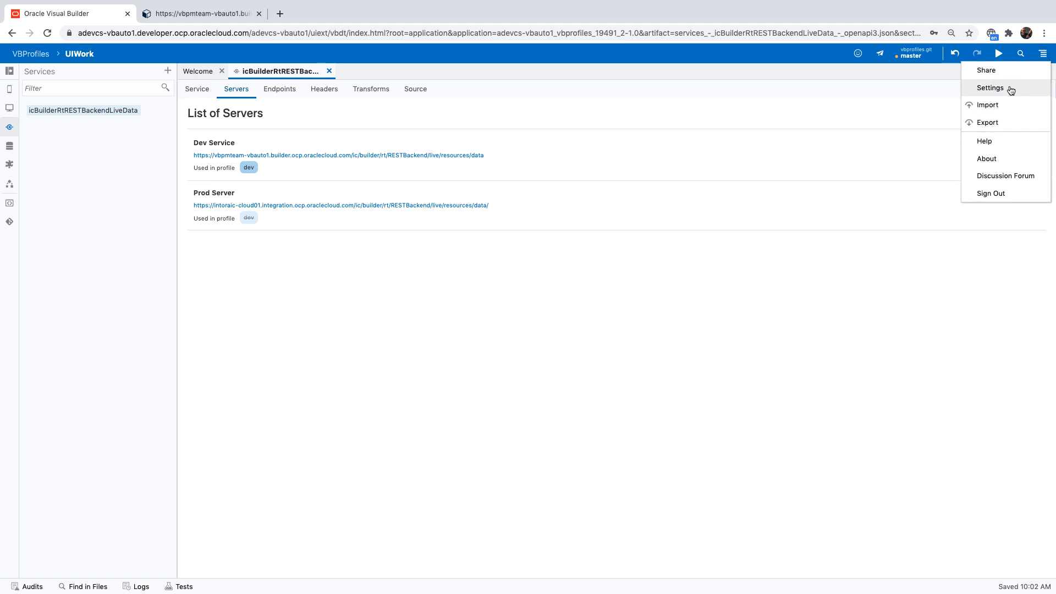
Step: View the dev application profile's service connections (Dev Service) and its actions menu
click(989, 88)
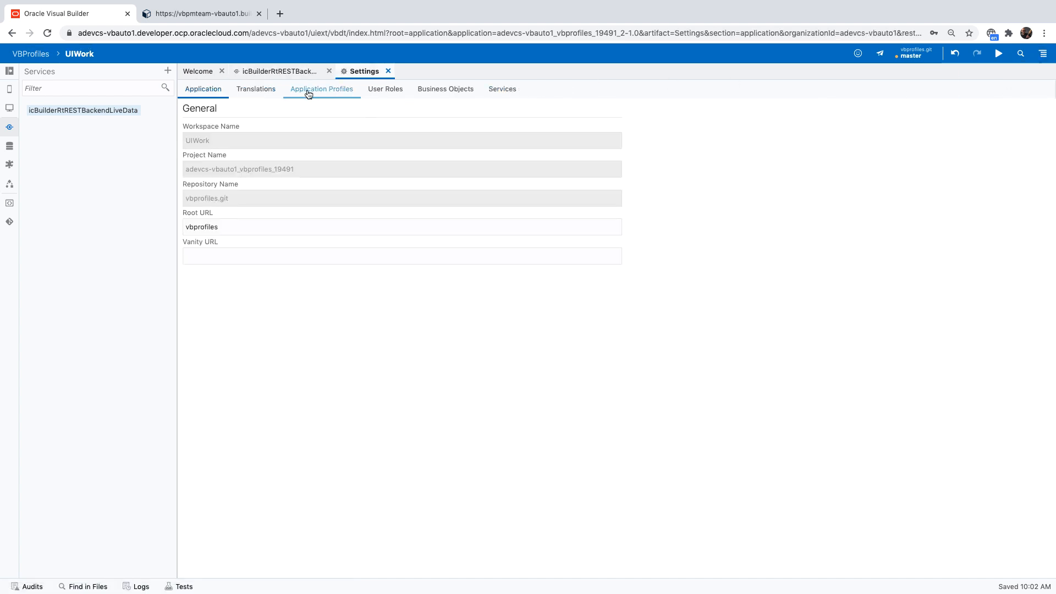
click(321, 88)
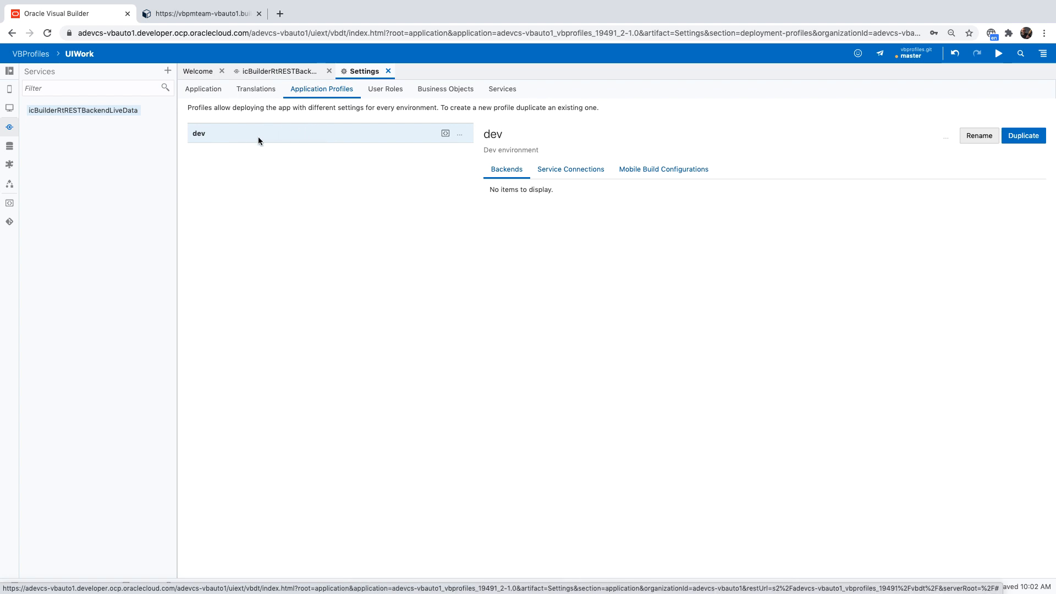
click(570, 169)
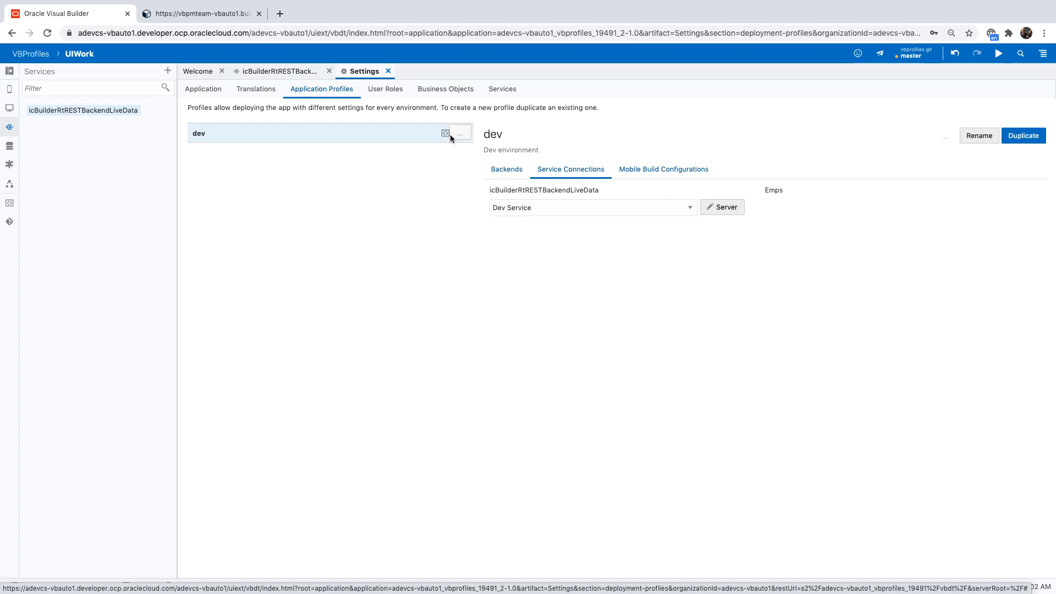
click(460, 132)
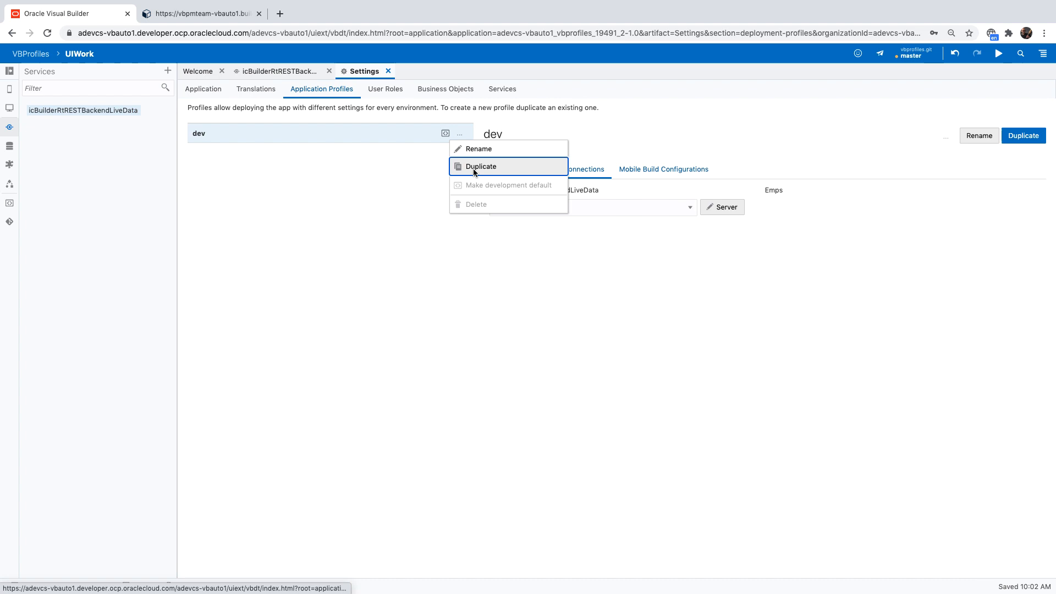
Step: Duplicate the dev profile as 'qa' with description 'qa environment'
click(481, 166)
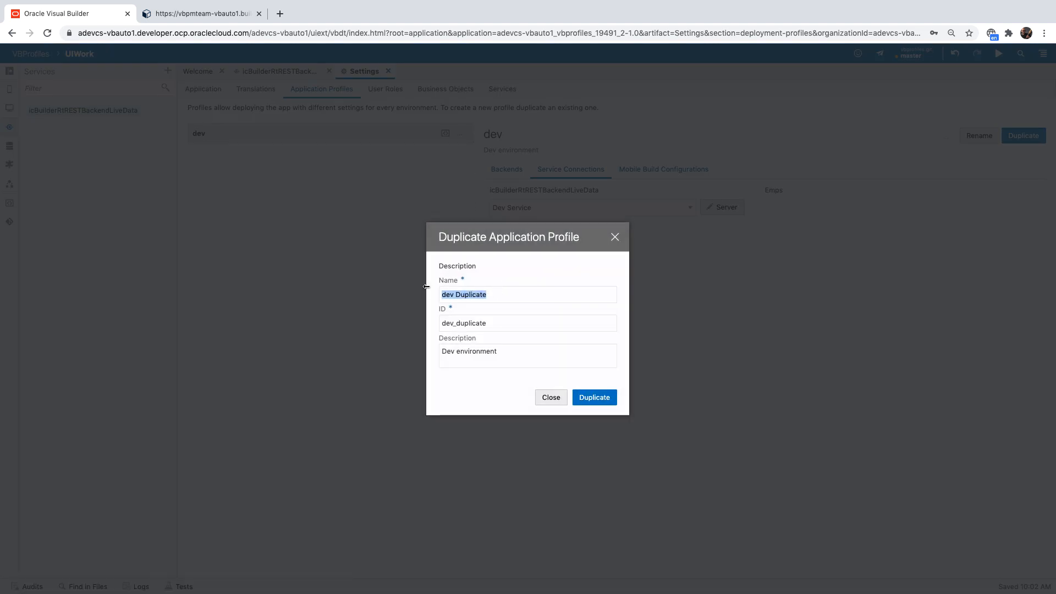
text(qa)
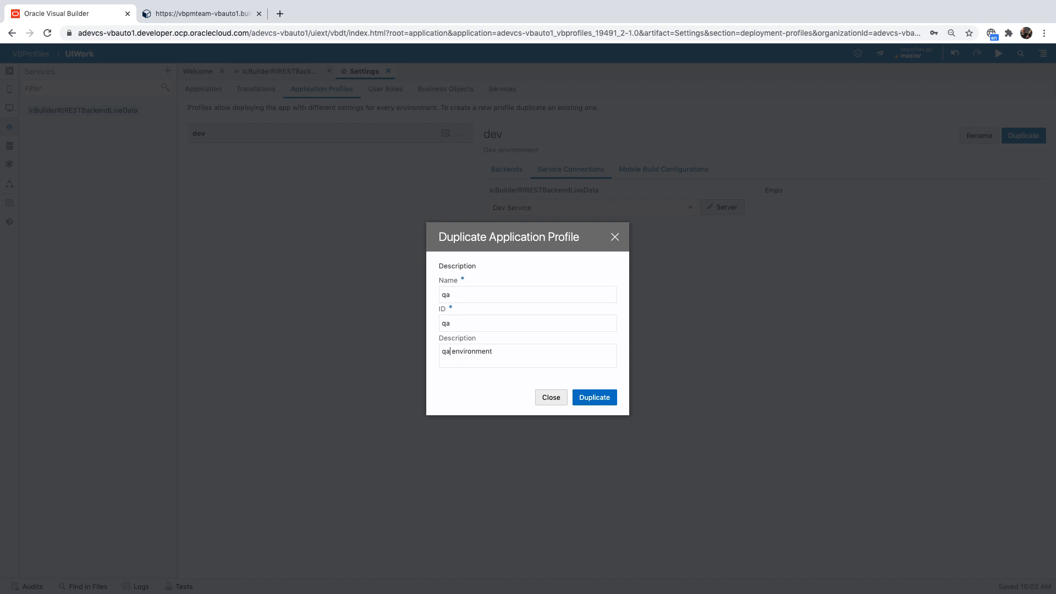
click(594, 398)
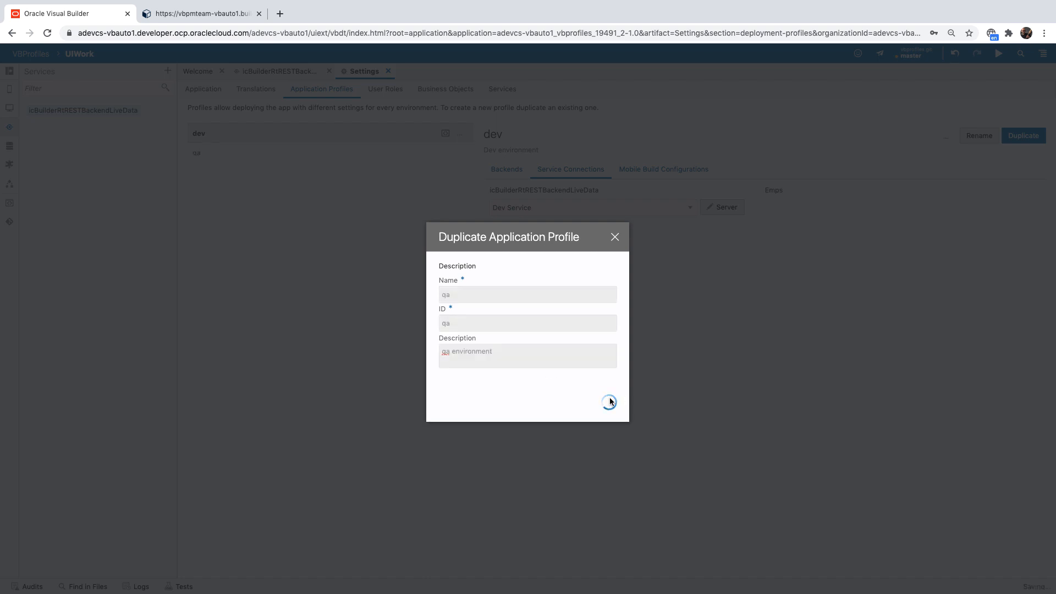
click(608, 401)
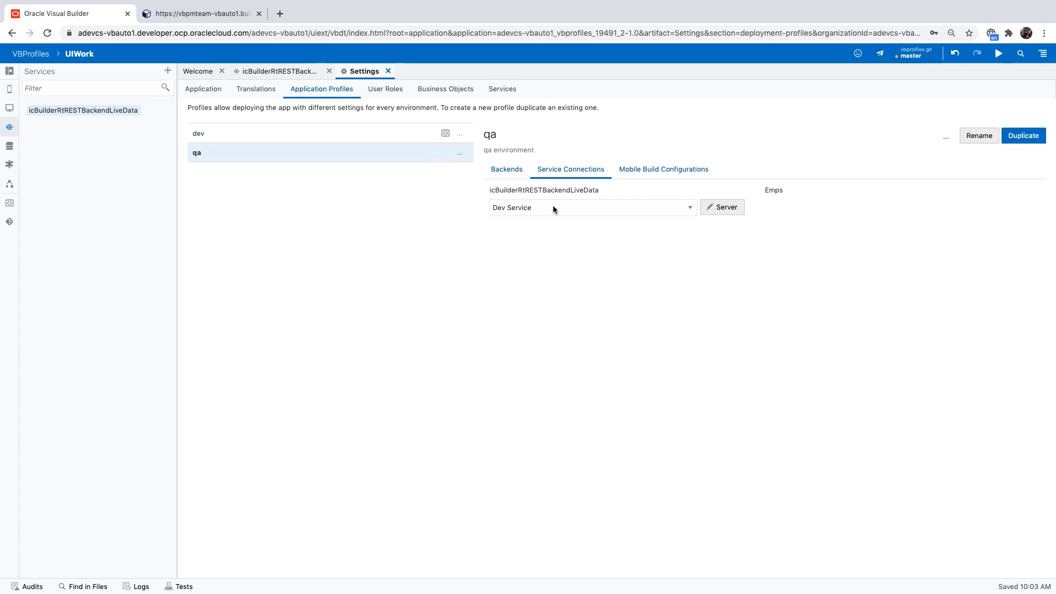
Step: Choose Prod Server for the qa profile's service connection, reviewing its details without changes
click(591, 207)
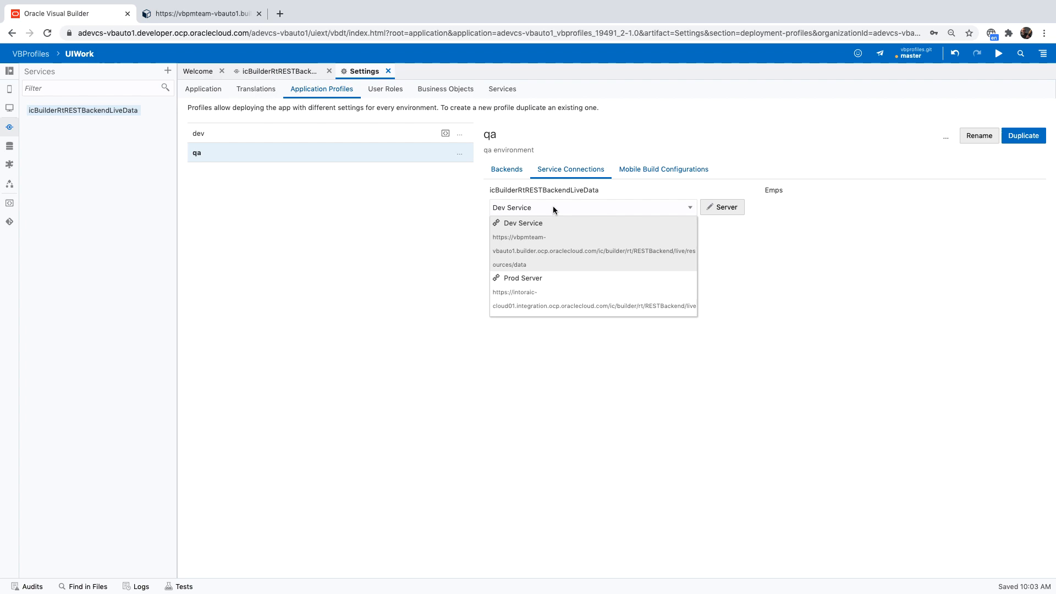
click(522, 278)
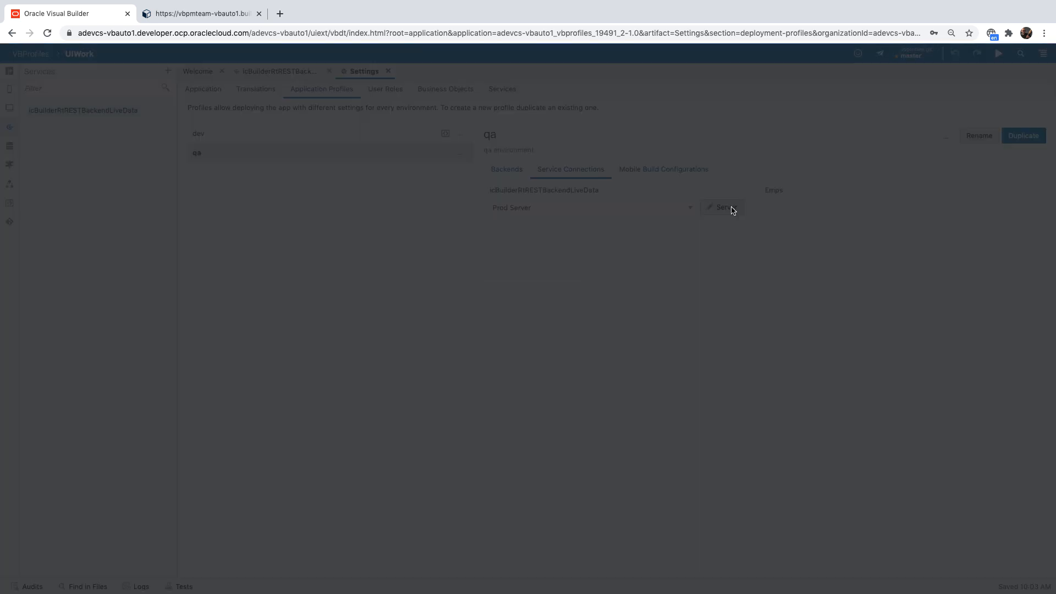
click(723, 207)
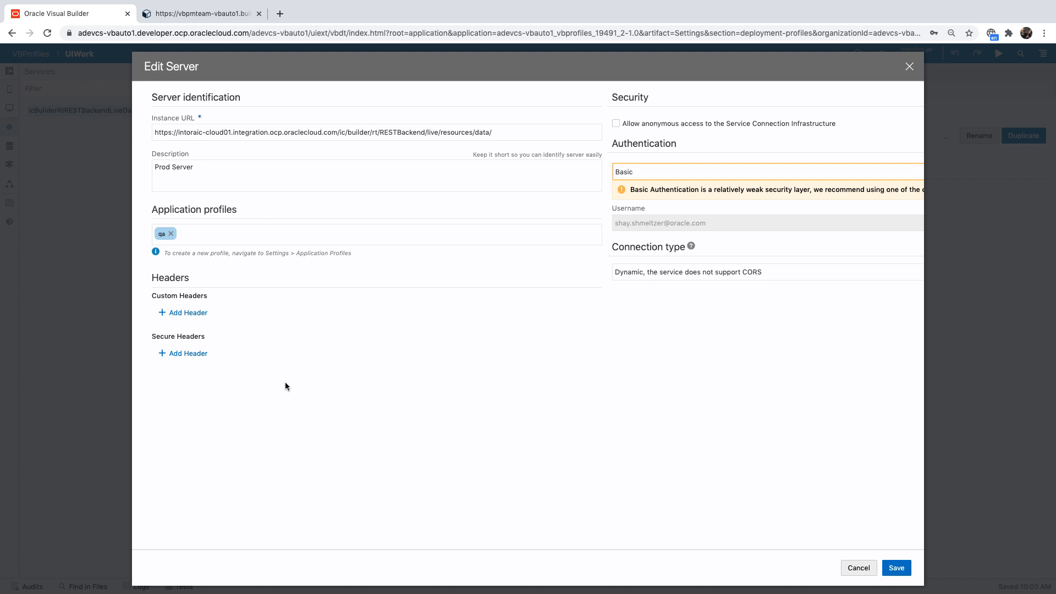
mouse_move(858, 567)
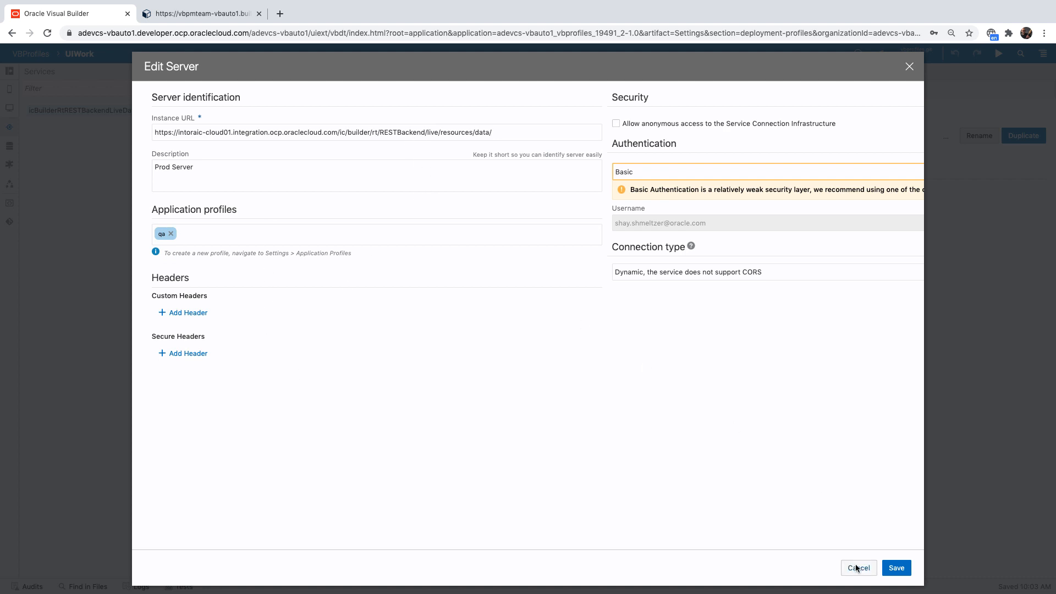
click(858, 567)
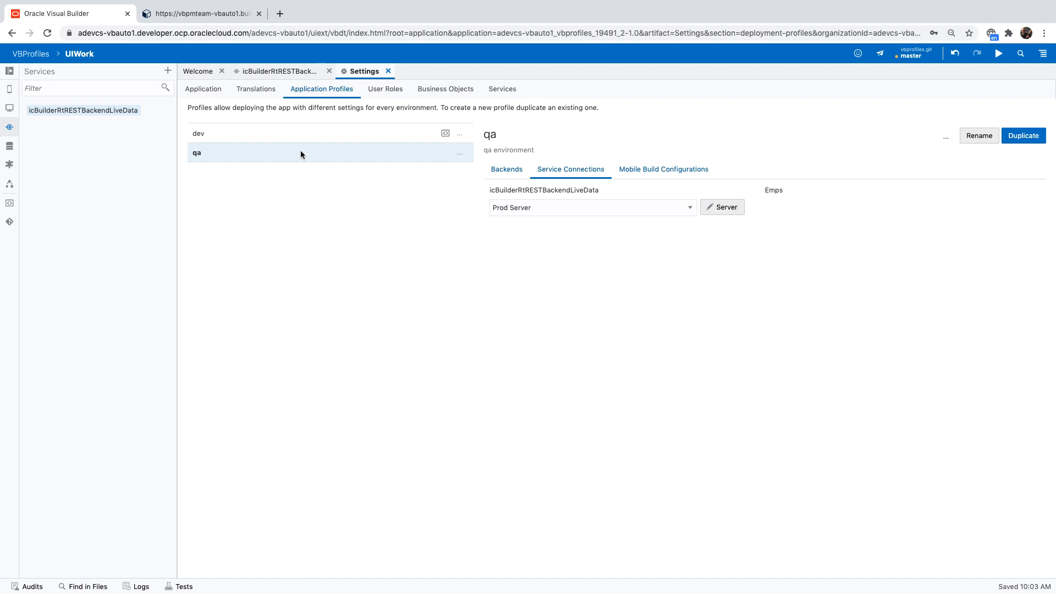
mouse_move(421, 186)
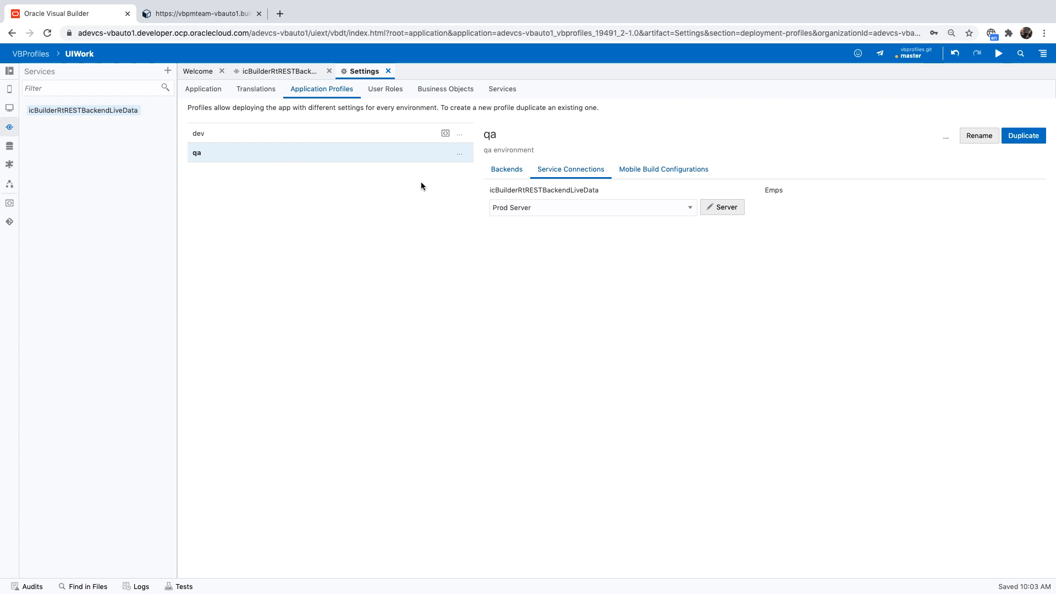
mouse_move(921, 83)
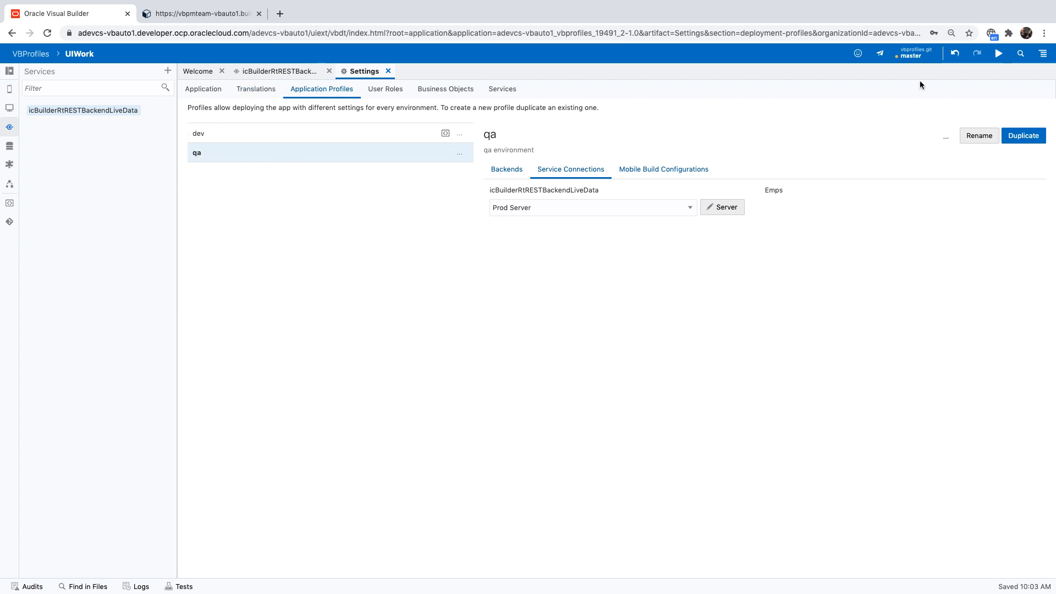
Step: Push the profile changes to Git with commit message 'Updated Profiles'
click(916, 54)
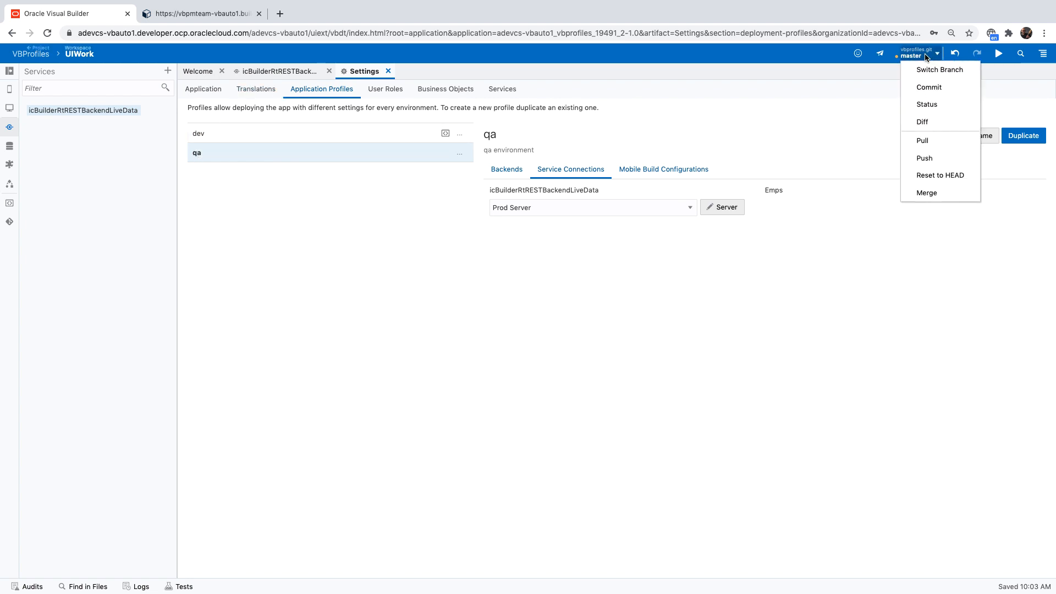
click(924, 158)
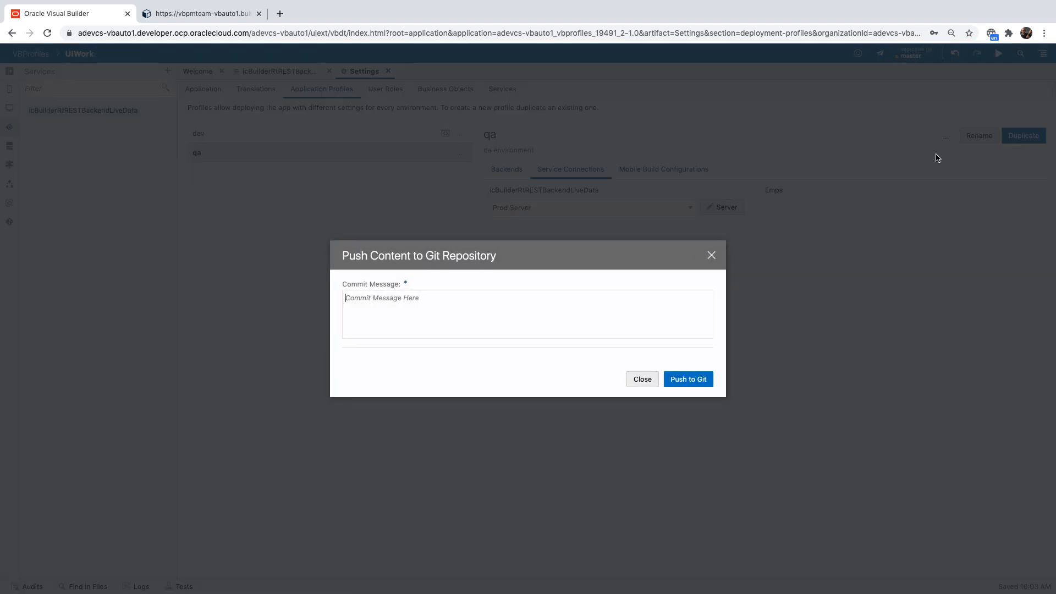
text(Updated)
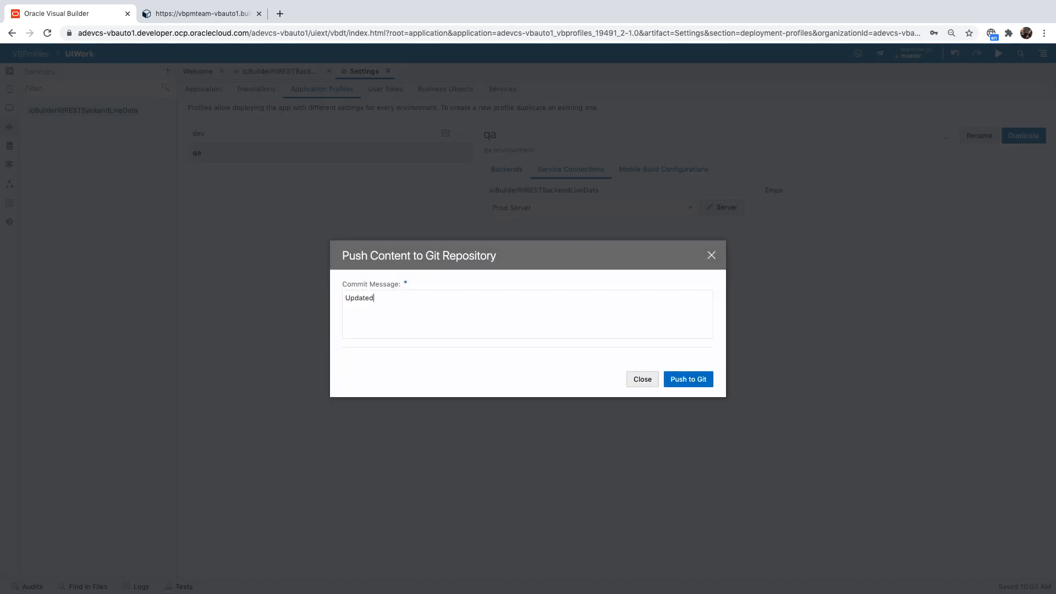
text(Profiles)
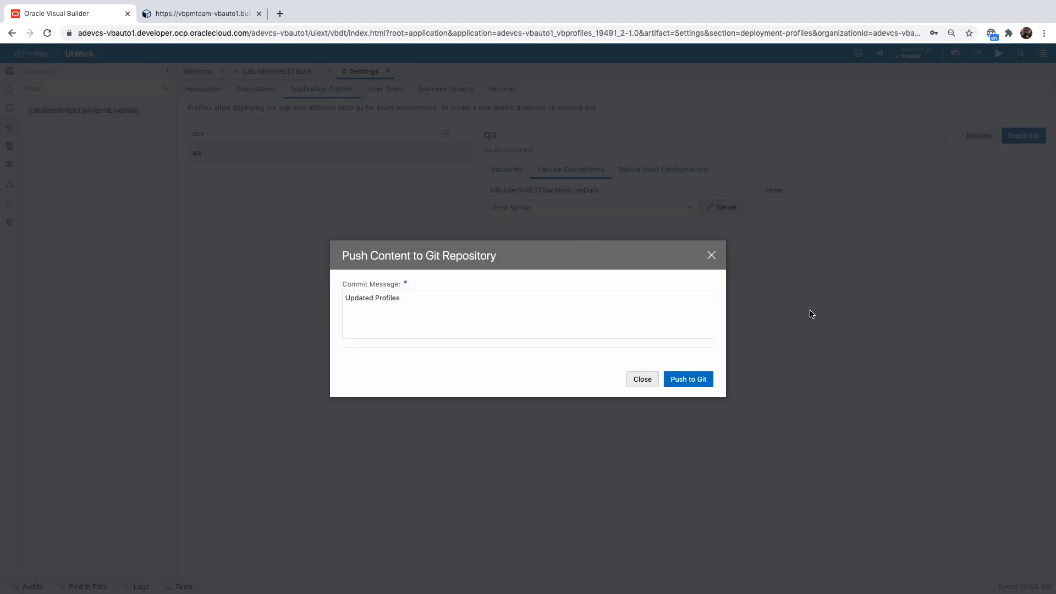
click(687, 379)
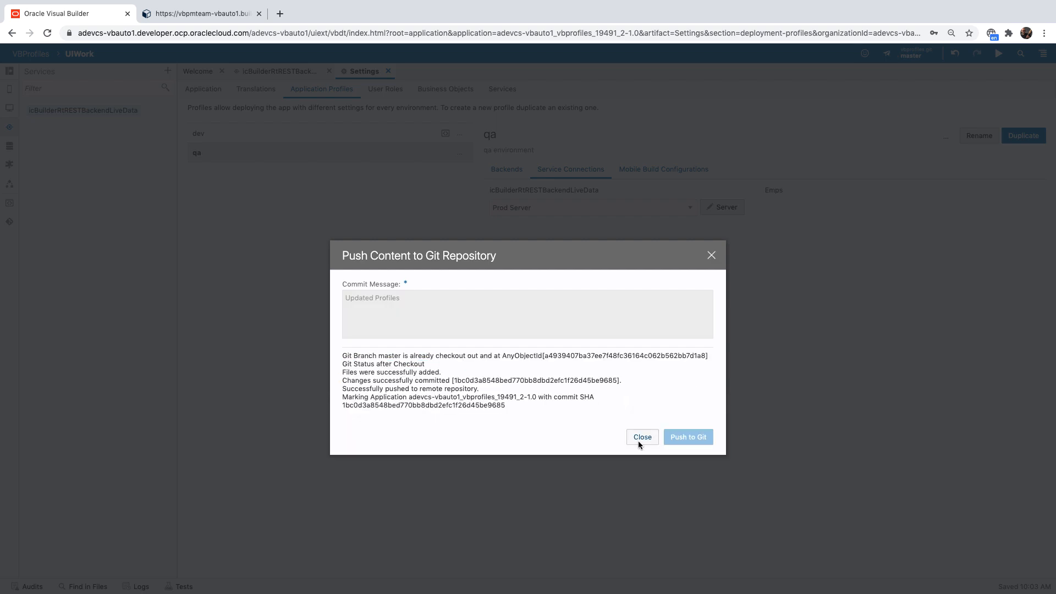
click(641, 436)
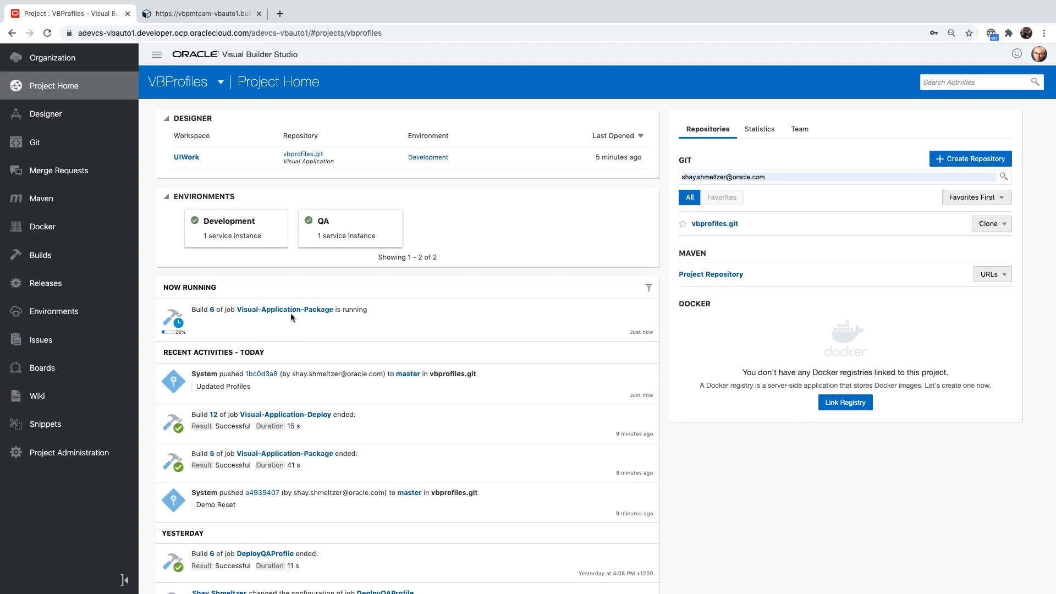
mouse_move(41, 255)
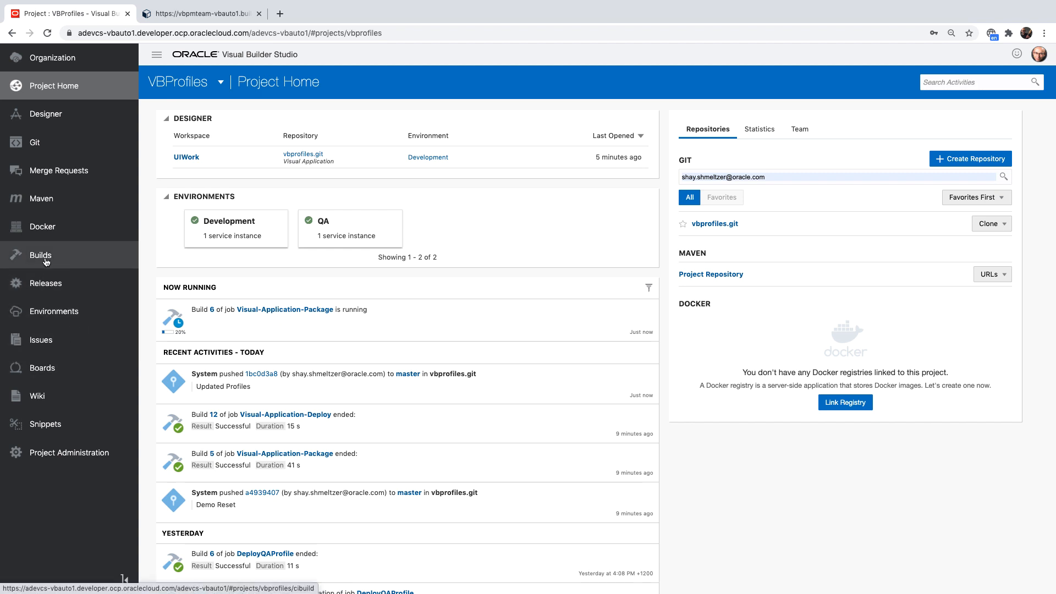
Step: Open the Visual-Application-Deploy job's configuration from the Builds pipelines view
click(39, 254)
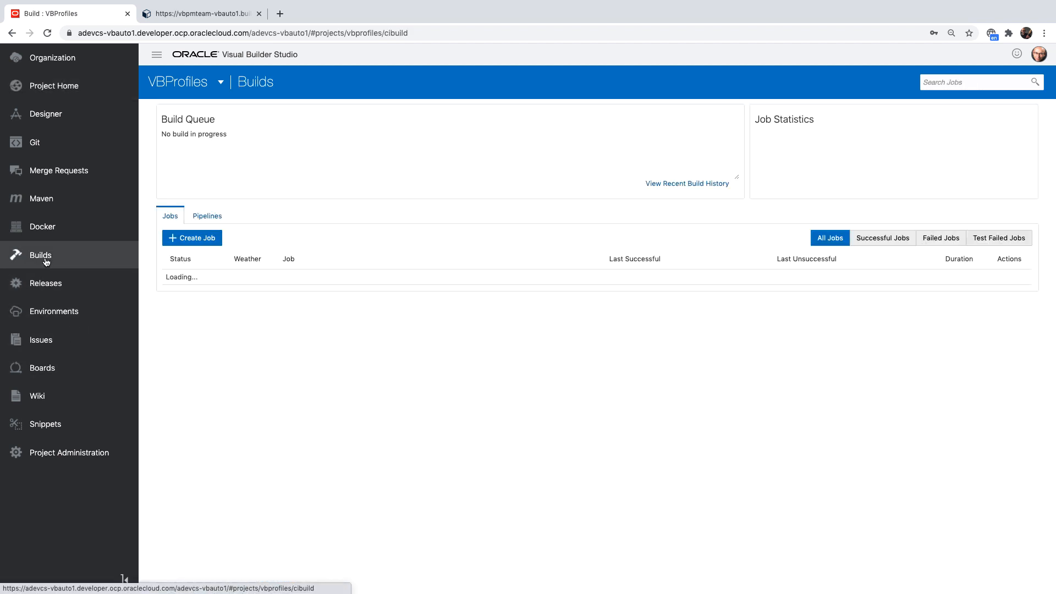
click(206, 215)
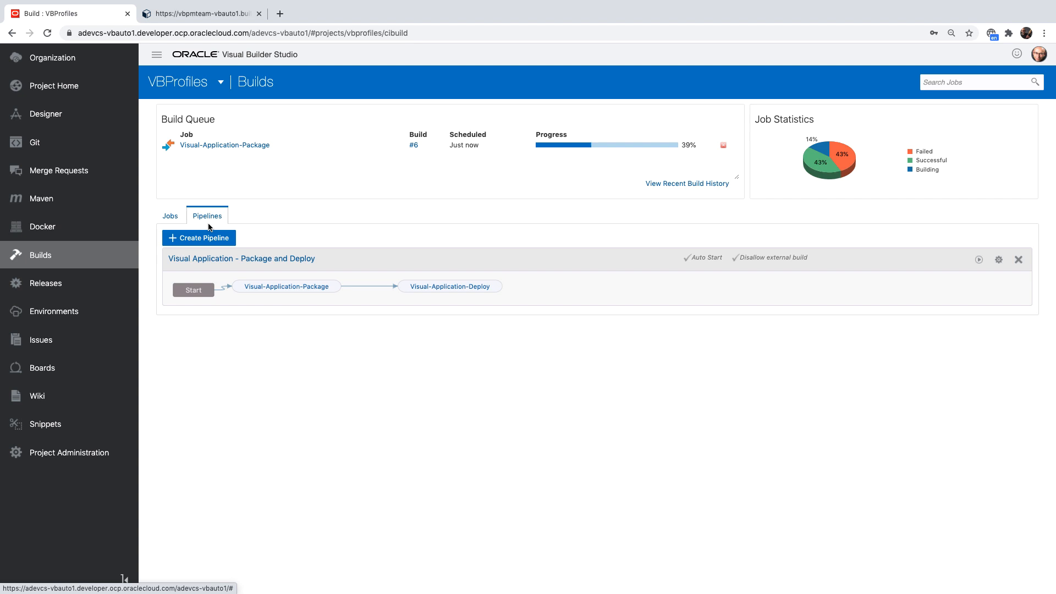
mouse_move(286, 286)
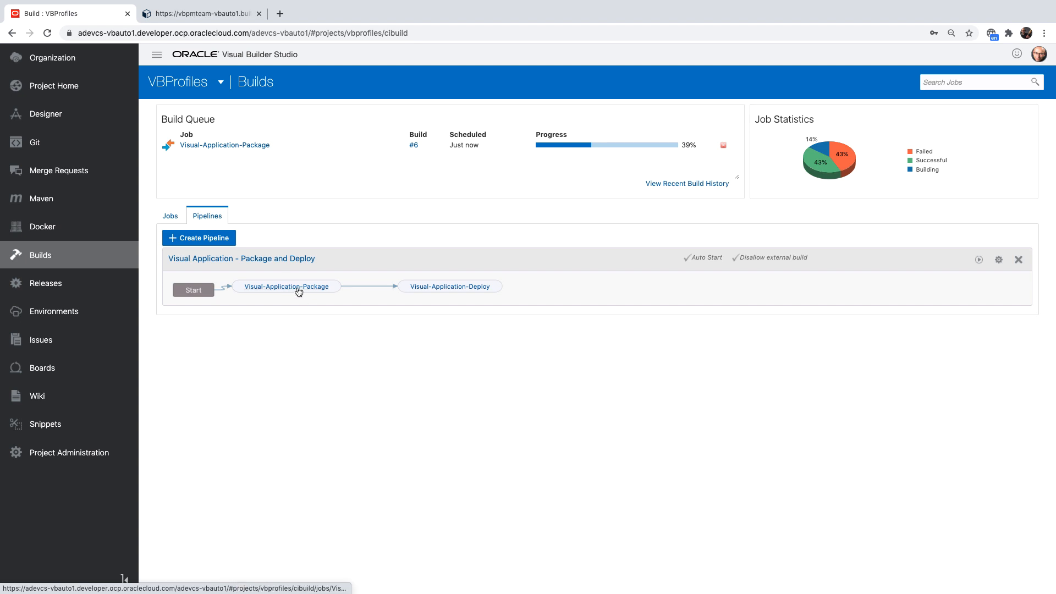
mouse_move(463, 291)
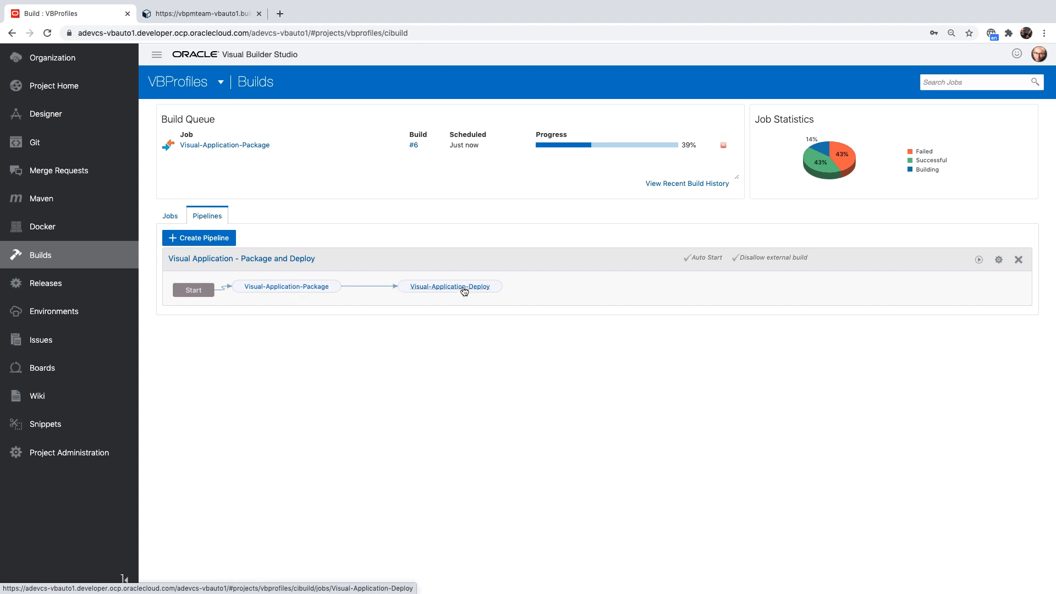
click(449, 286)
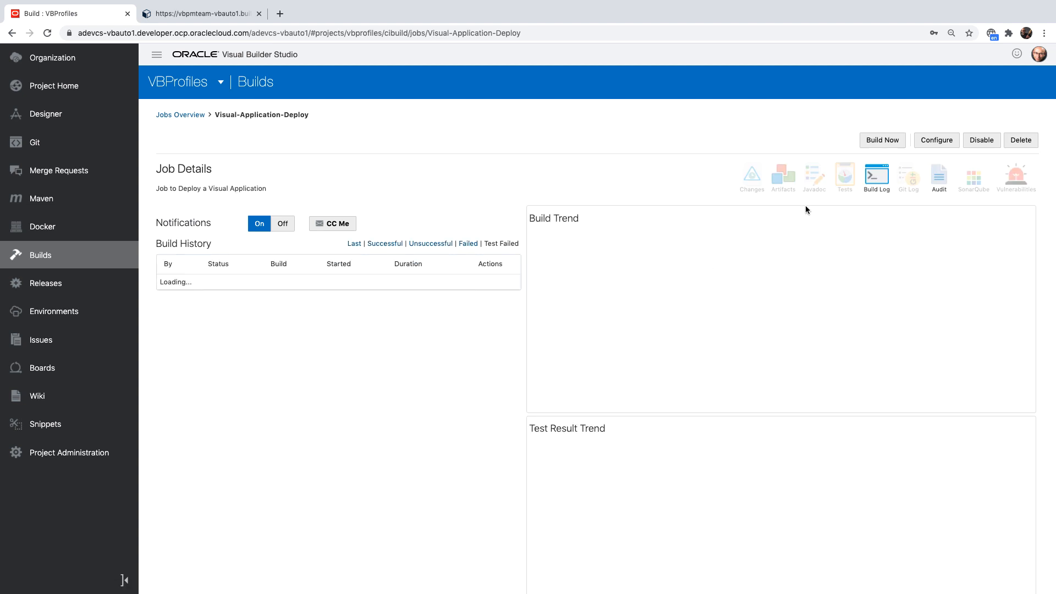
click(935, 141)
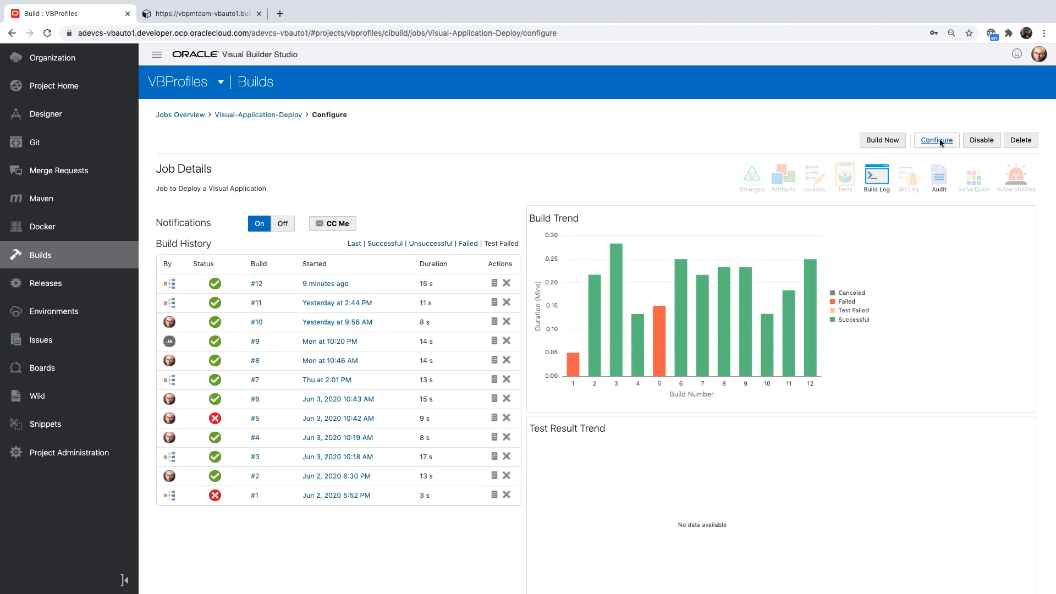
click(935, 140)
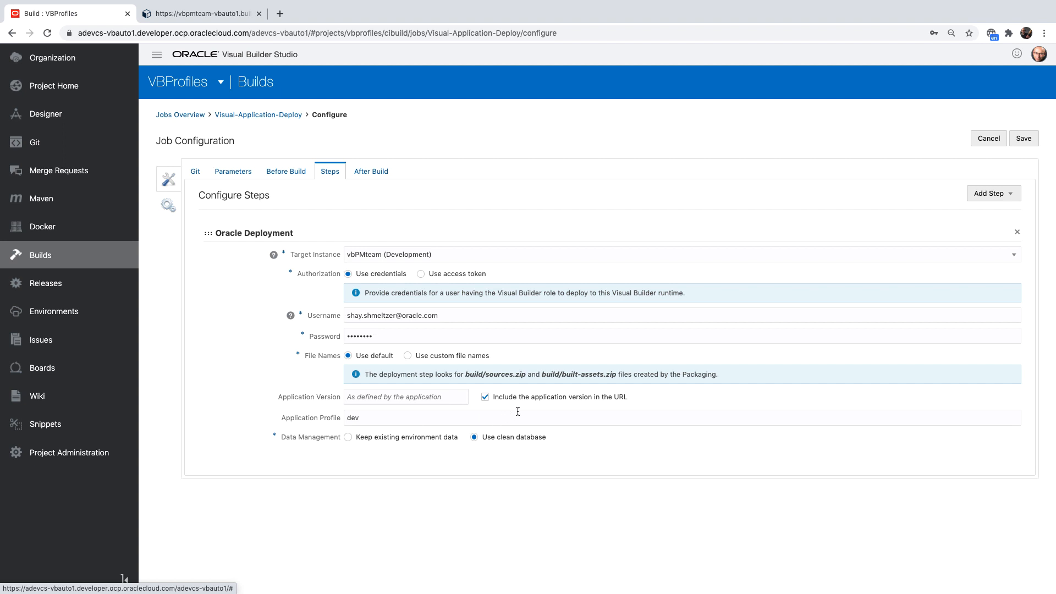
mouse_move(579, 399)
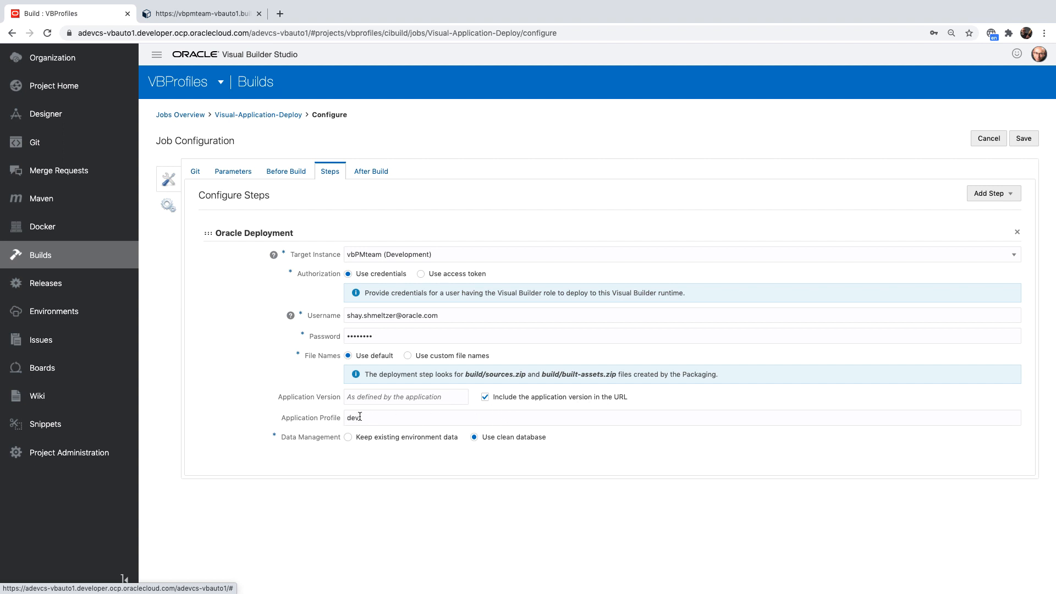
key(Backspace)
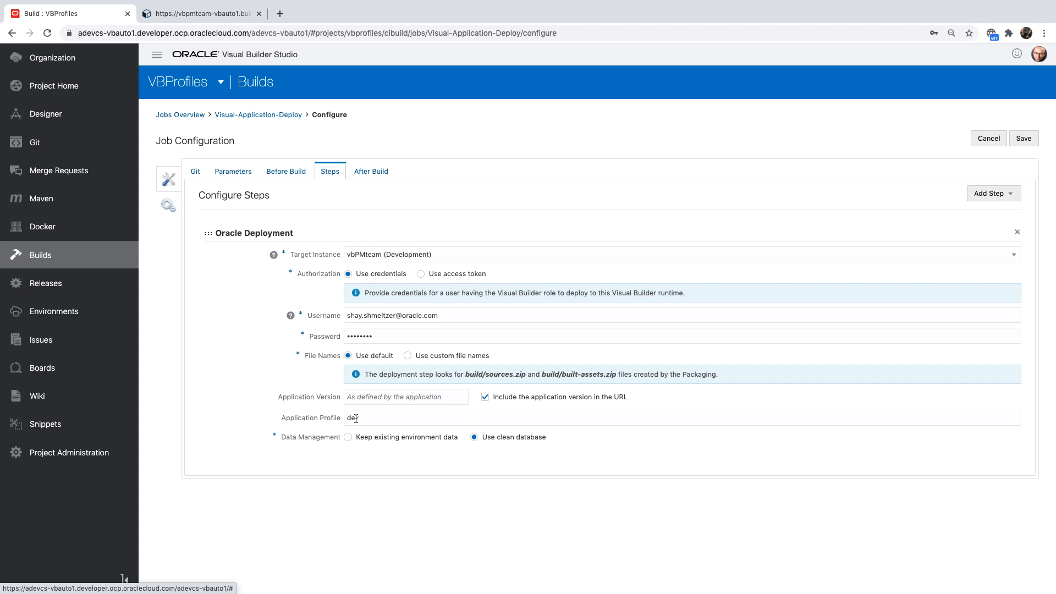
text(v)
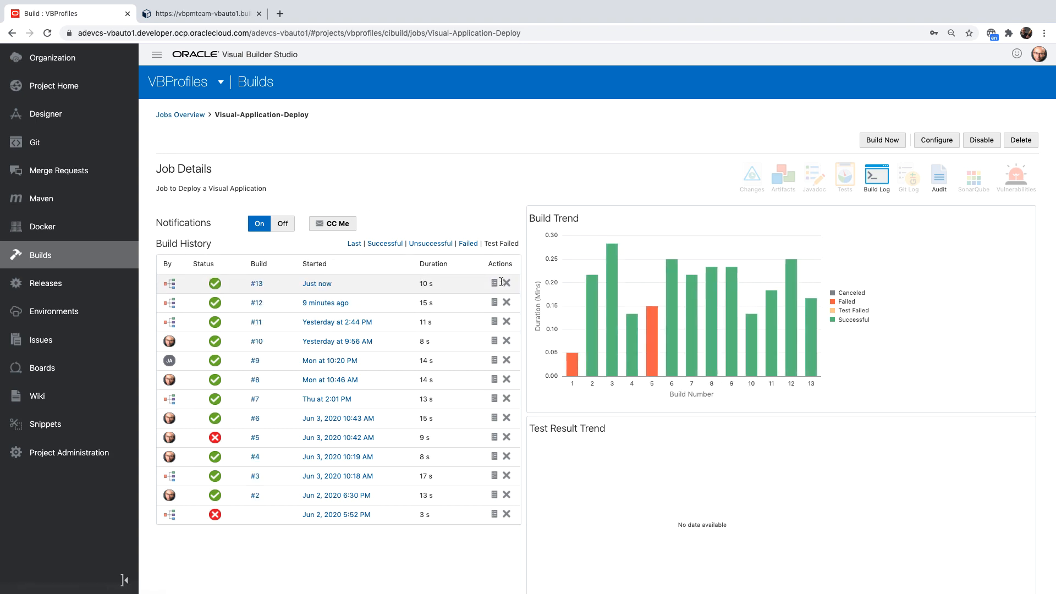
click(494, 282)
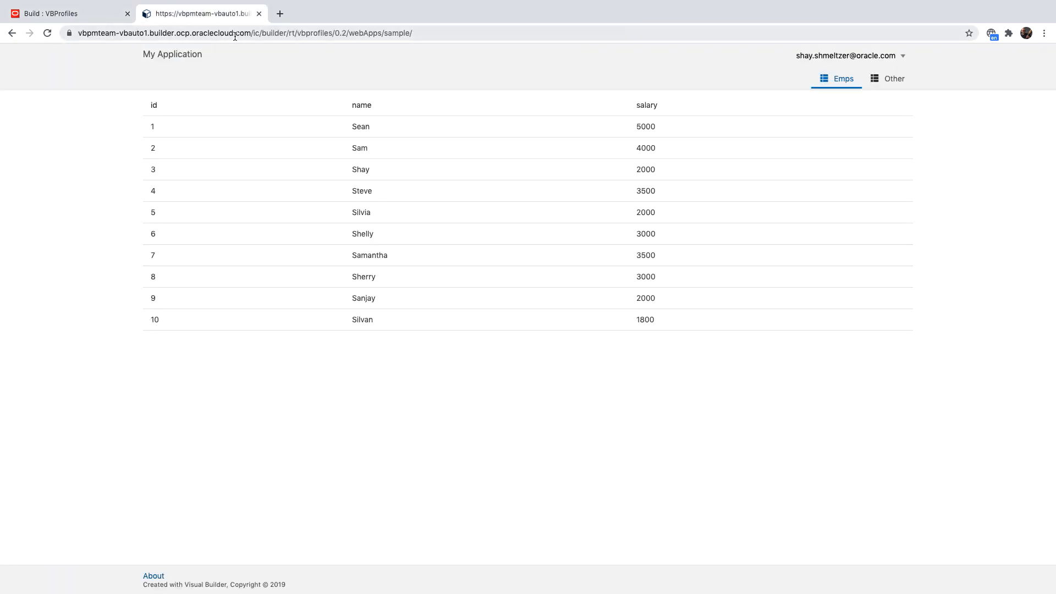
Step: Reload the dev app and confirm its Employees request fetches employees 1–10 from RESTBackend
click(243, 32)
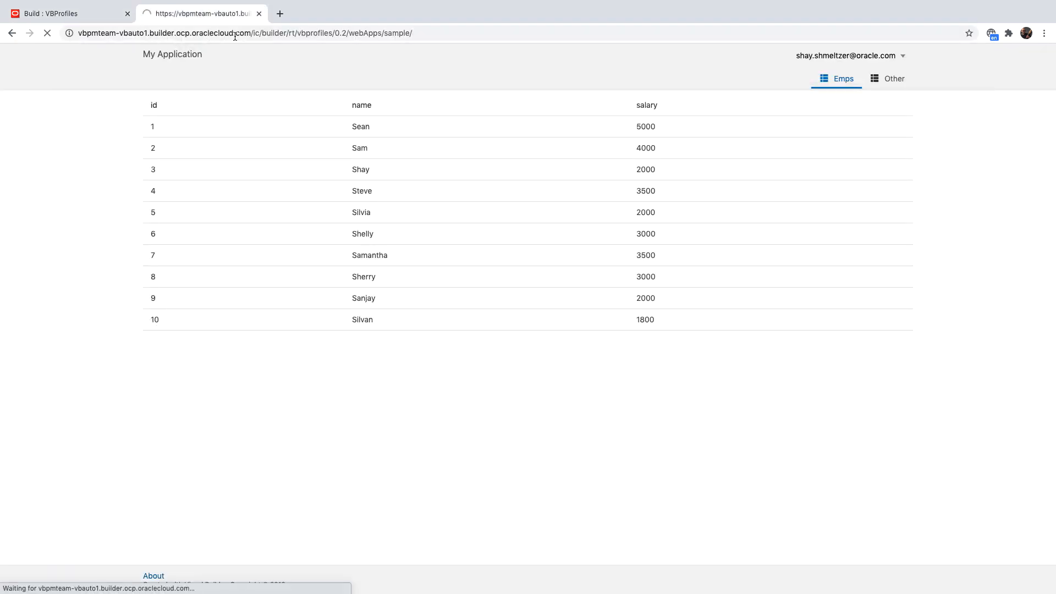
right_click(335, 364)
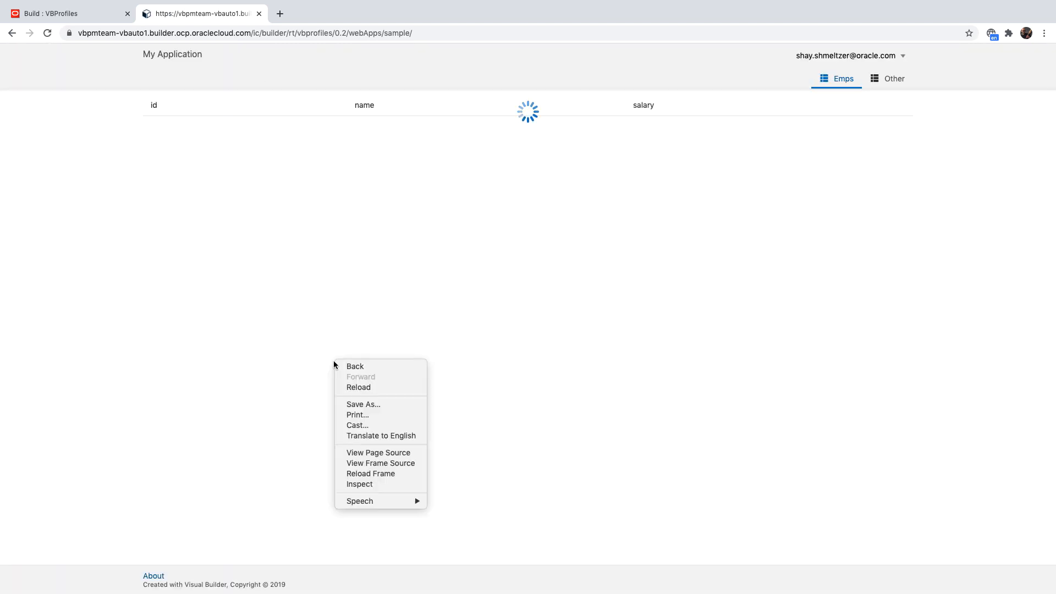
click(359, 484)
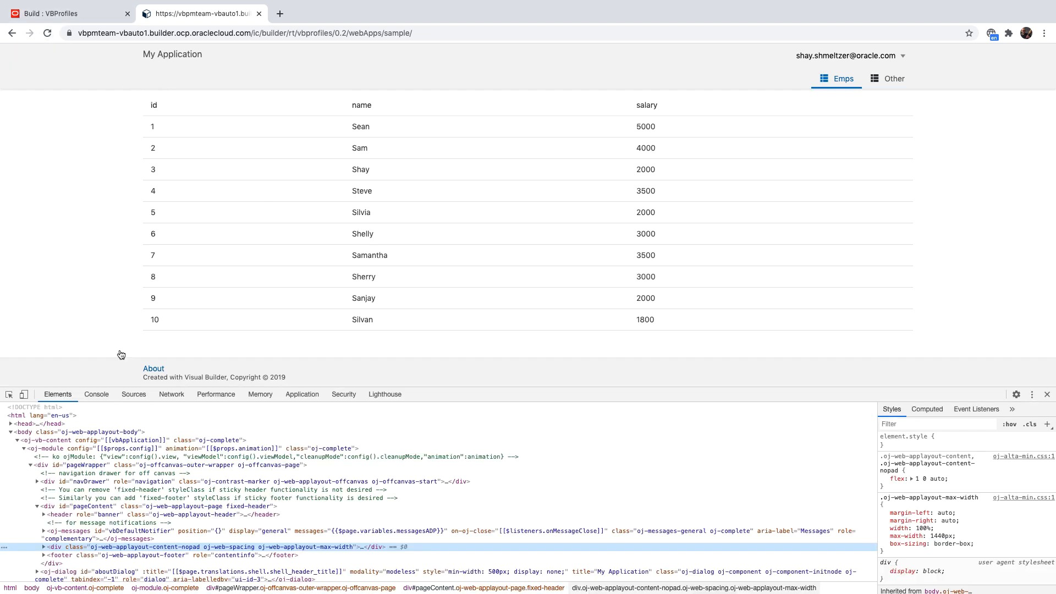
click(172, 394)
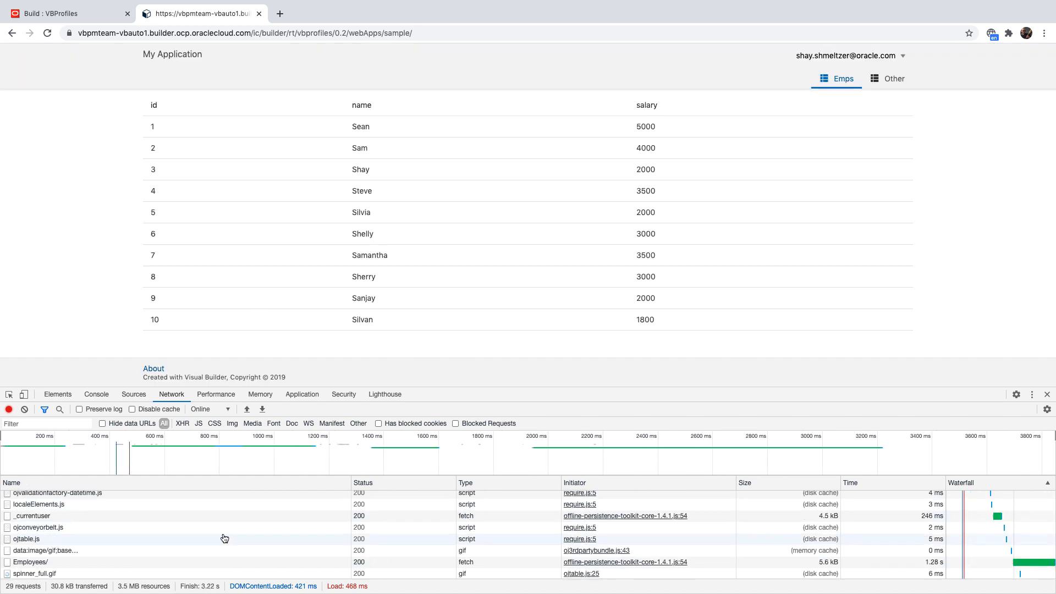
click(30, 562)
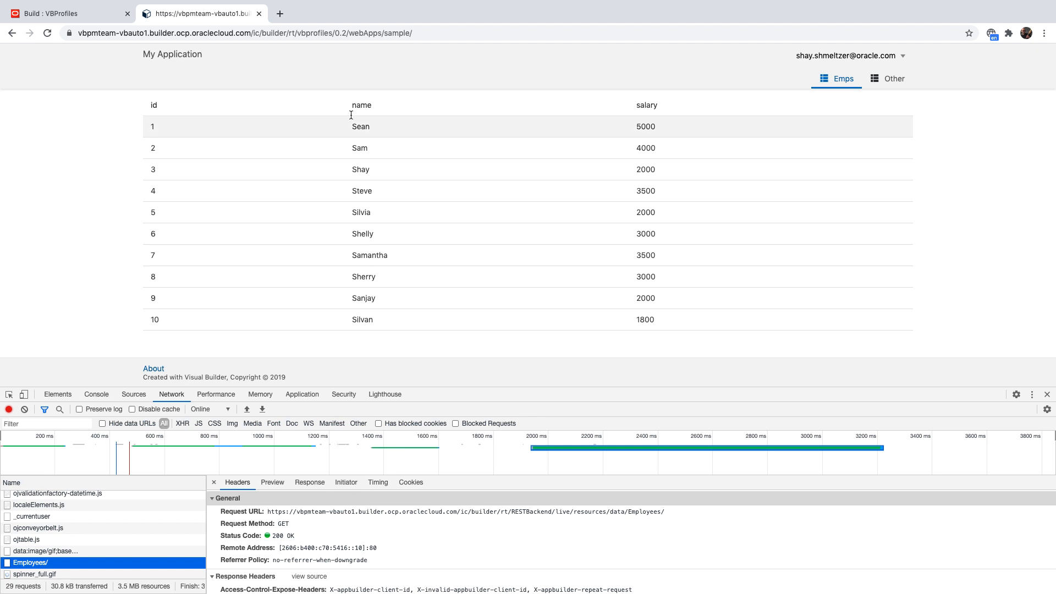
mouse_move(154, 96)
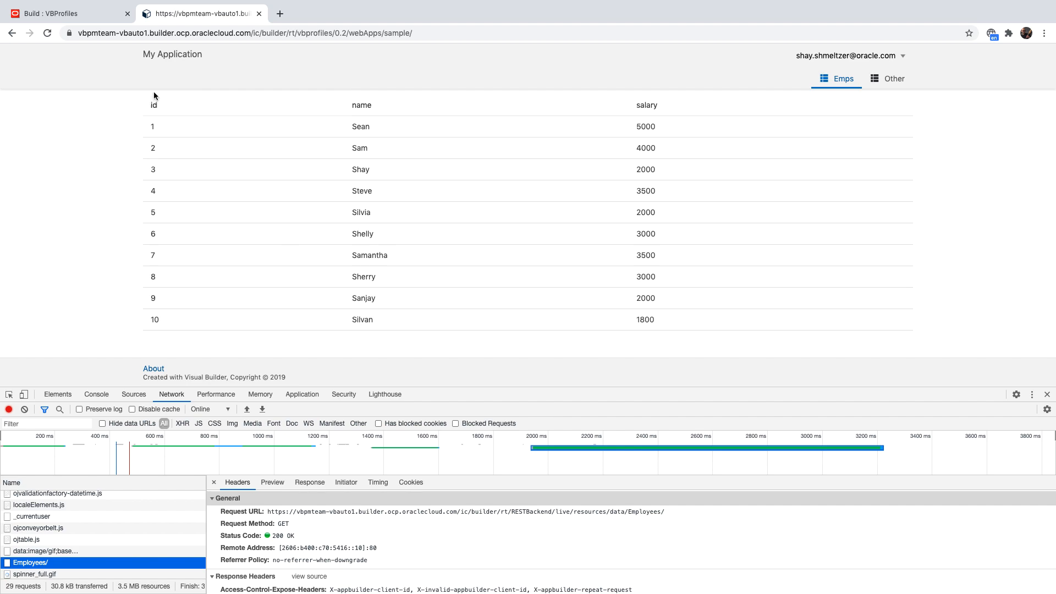
click(67, 12)
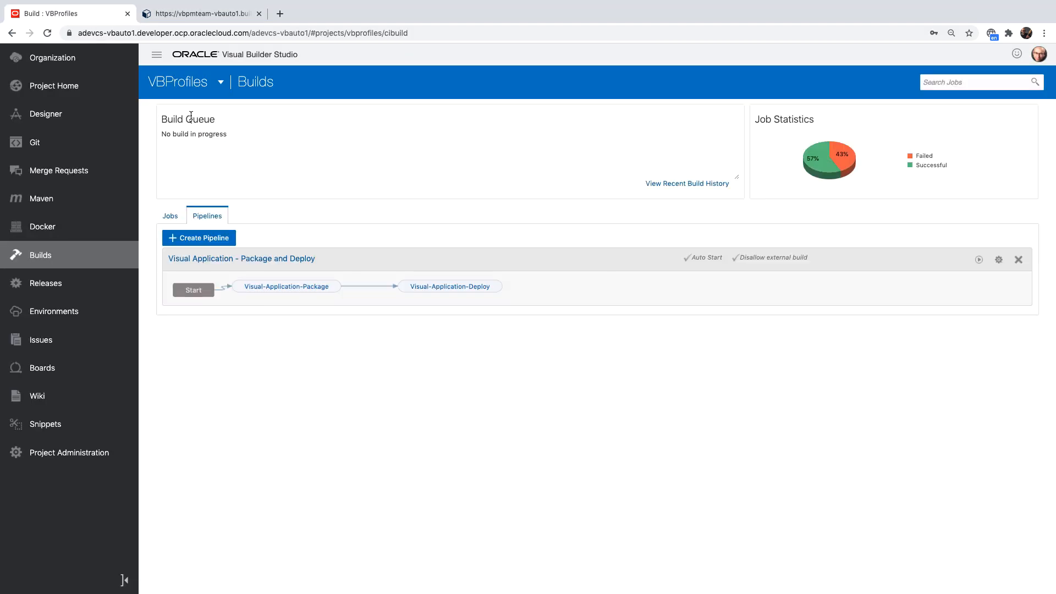
Step: Build DeployQAProfile, verify its steps use the qa profile, and check build #7's log
click(170, 216)
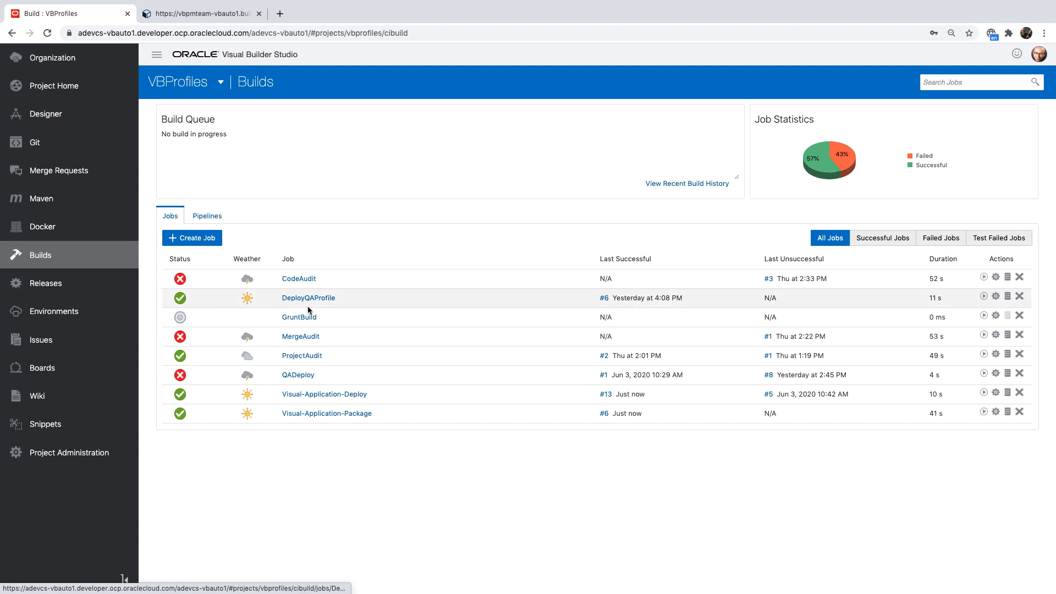
mouse_move(308, 298)
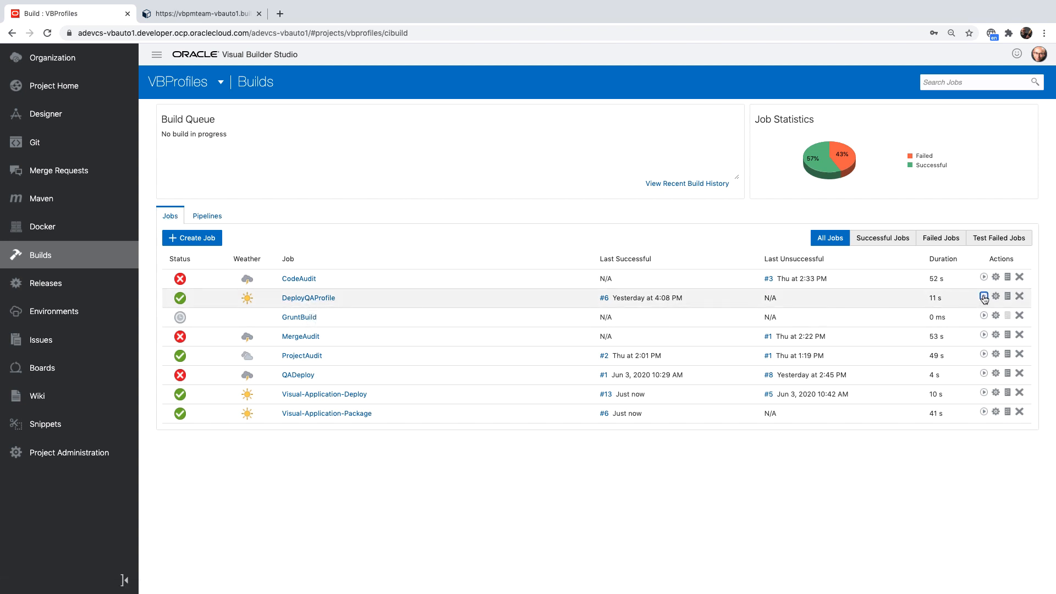
click(983, 297)
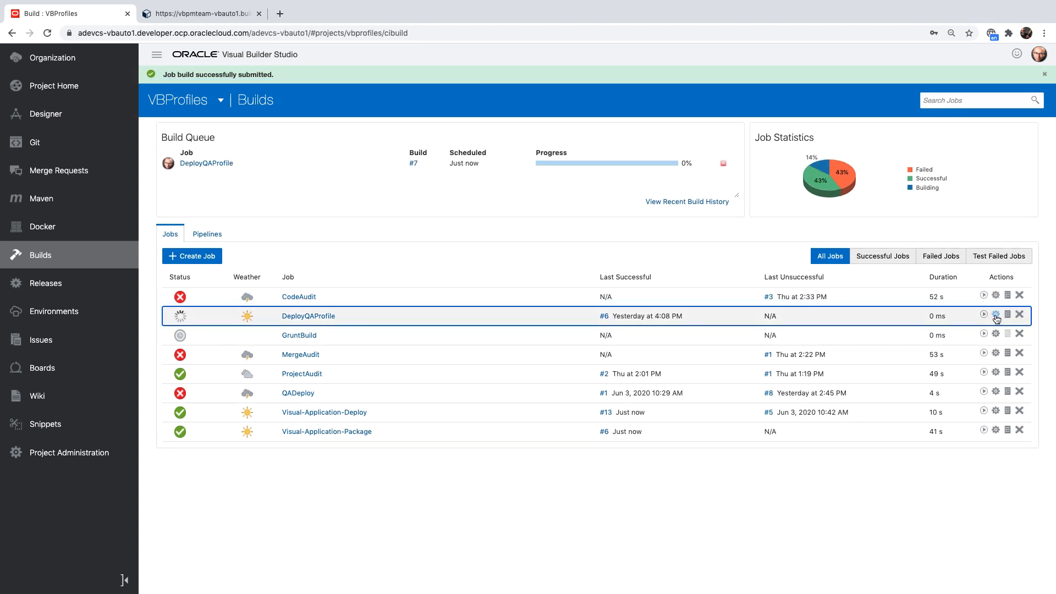
click(995, 316)
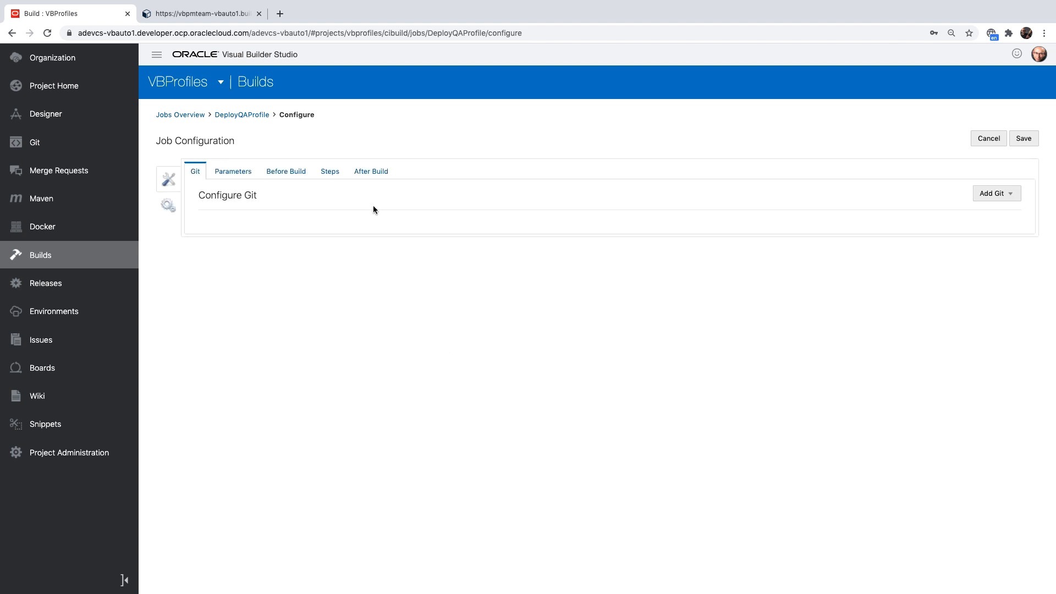
click(329, 171)
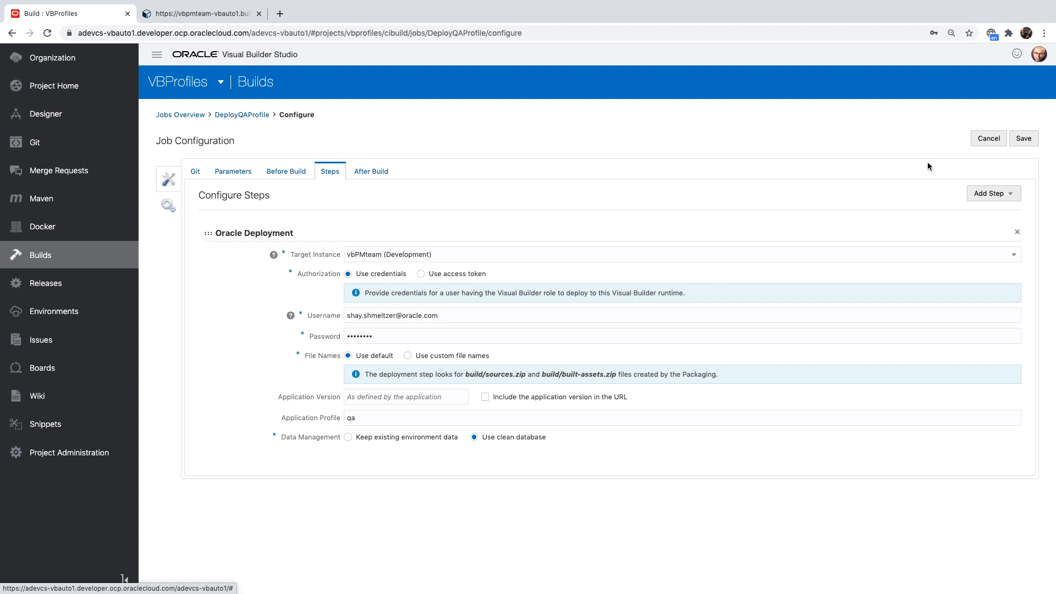
mouse_move(988, 138)
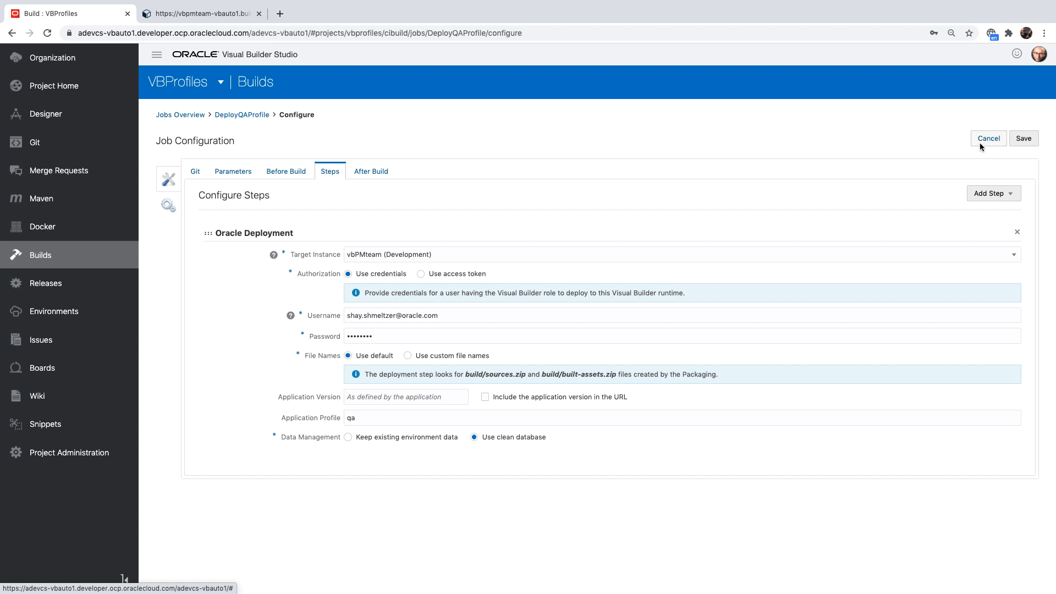
click(988, 139)
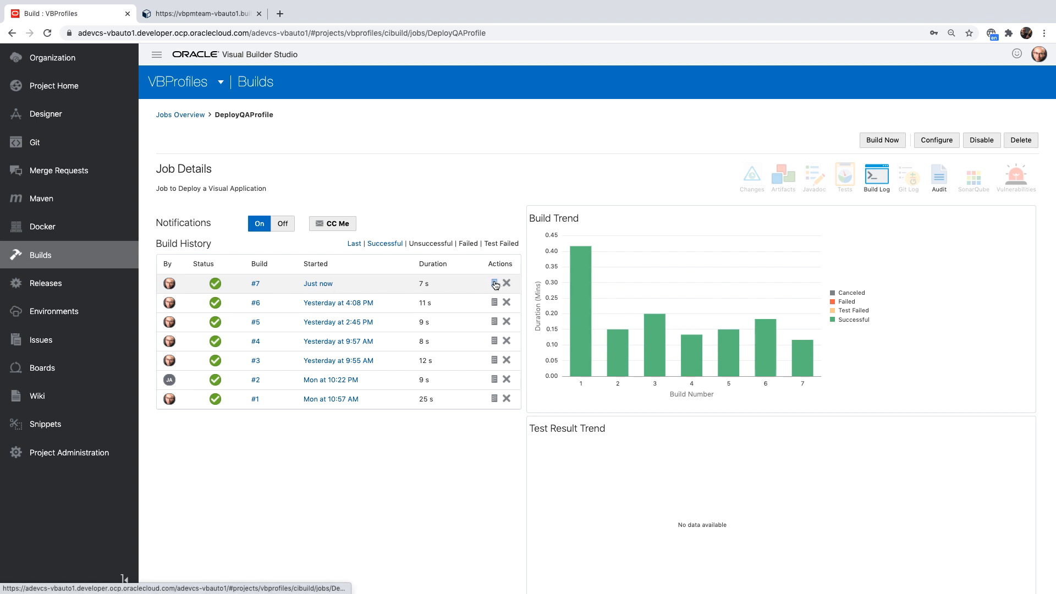
click(495, 284)
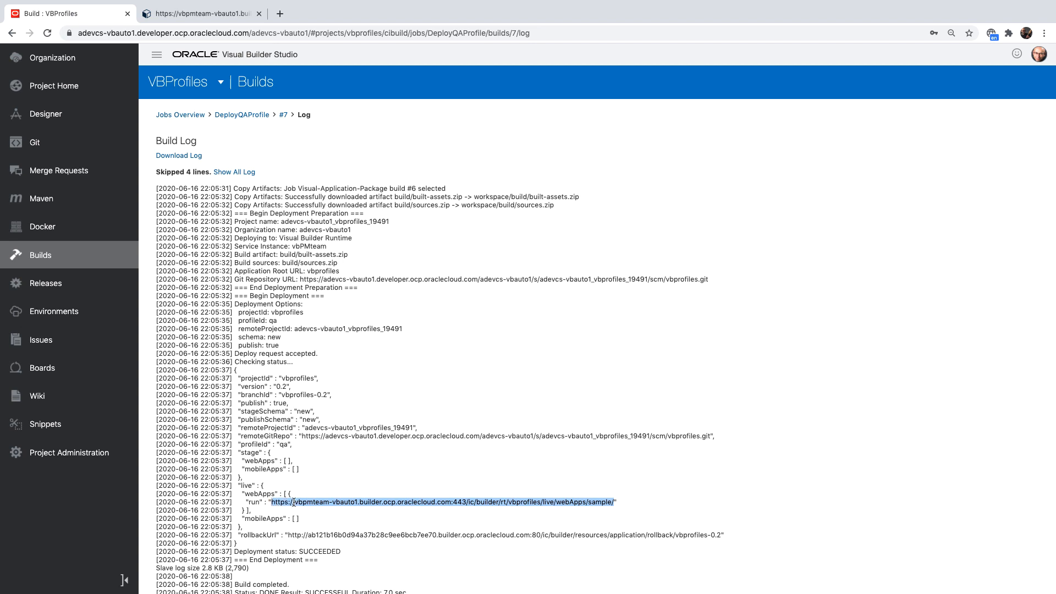
click(411, 13)
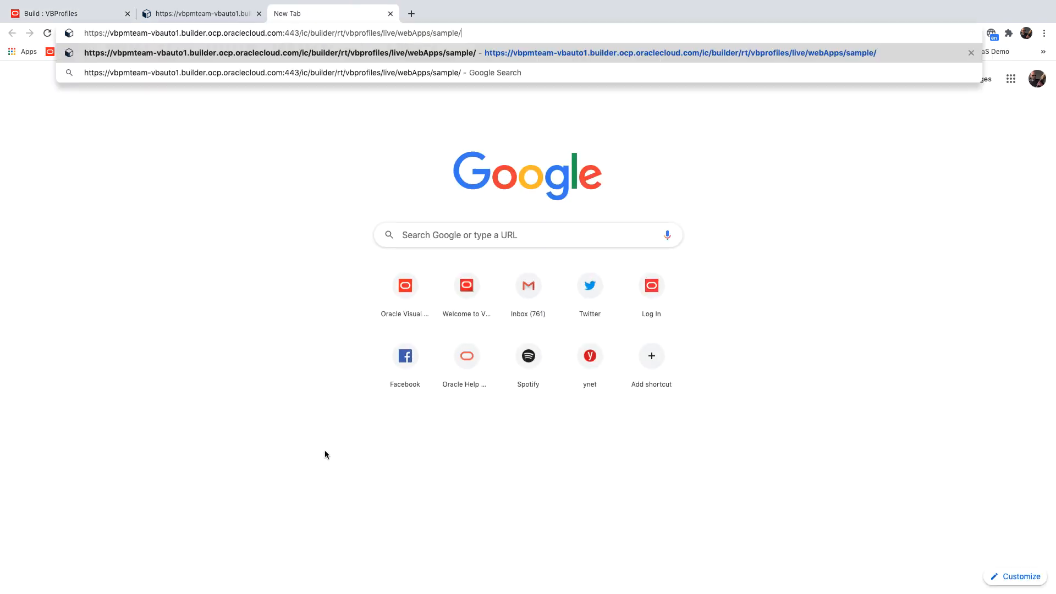
Step: Load the qa live app and confirm its Employees request goes through the qa profile
key(Enter)
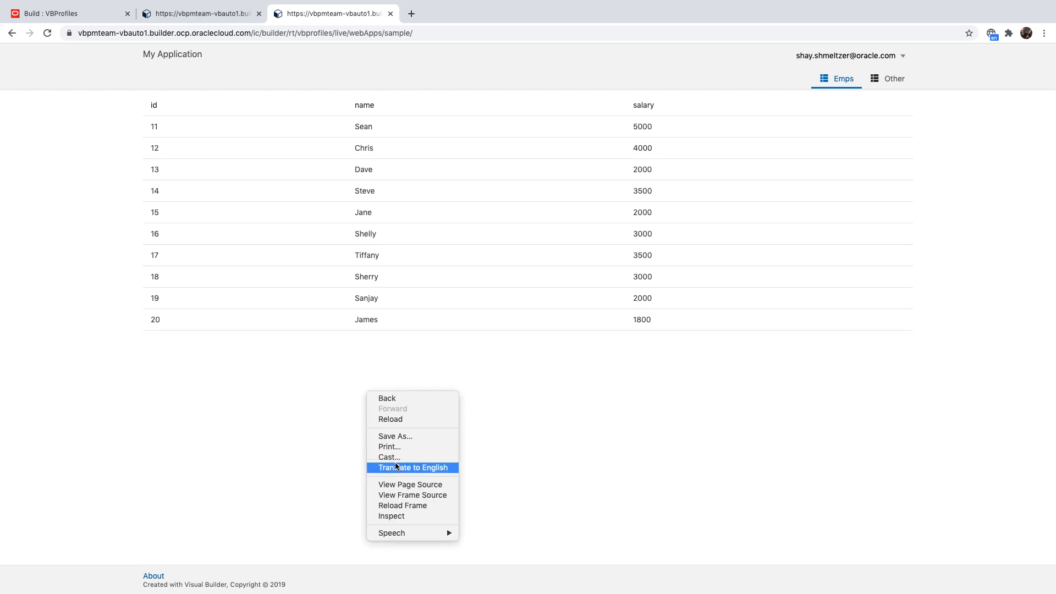
mouse_move(412, 516)
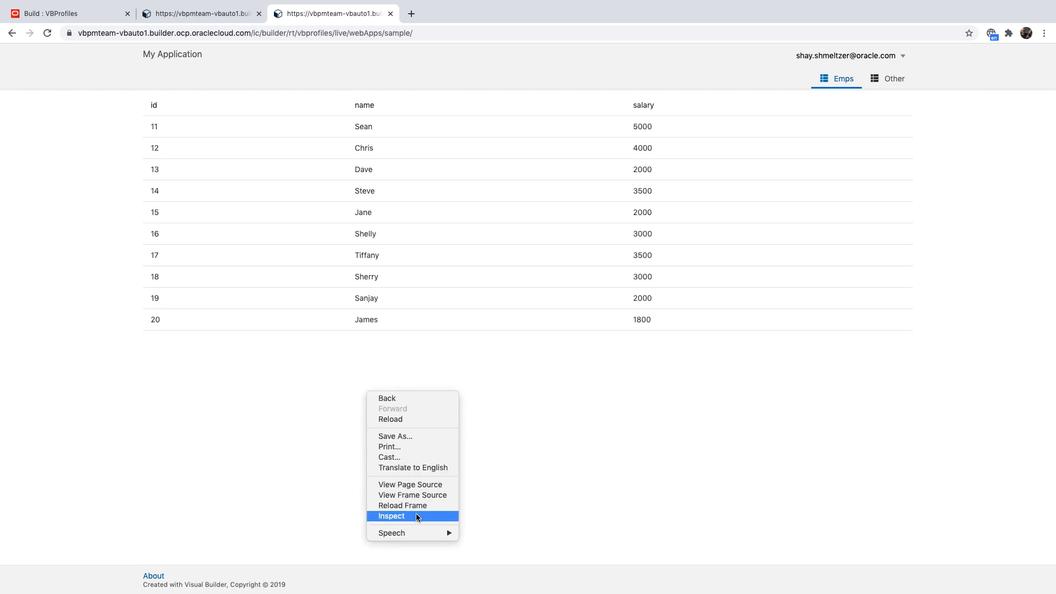
click(391, 516)
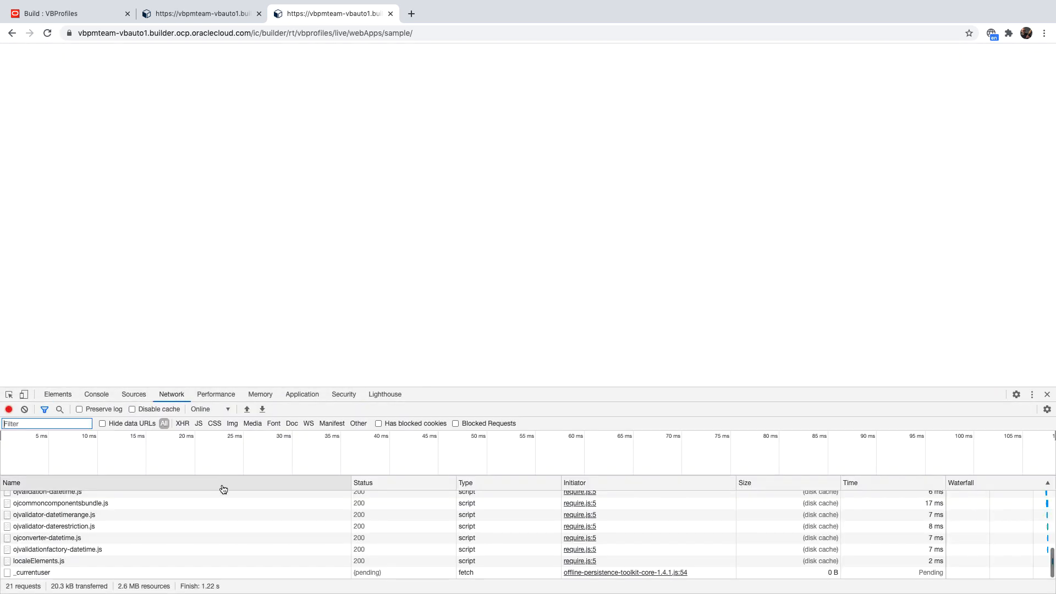
click(29, 561)
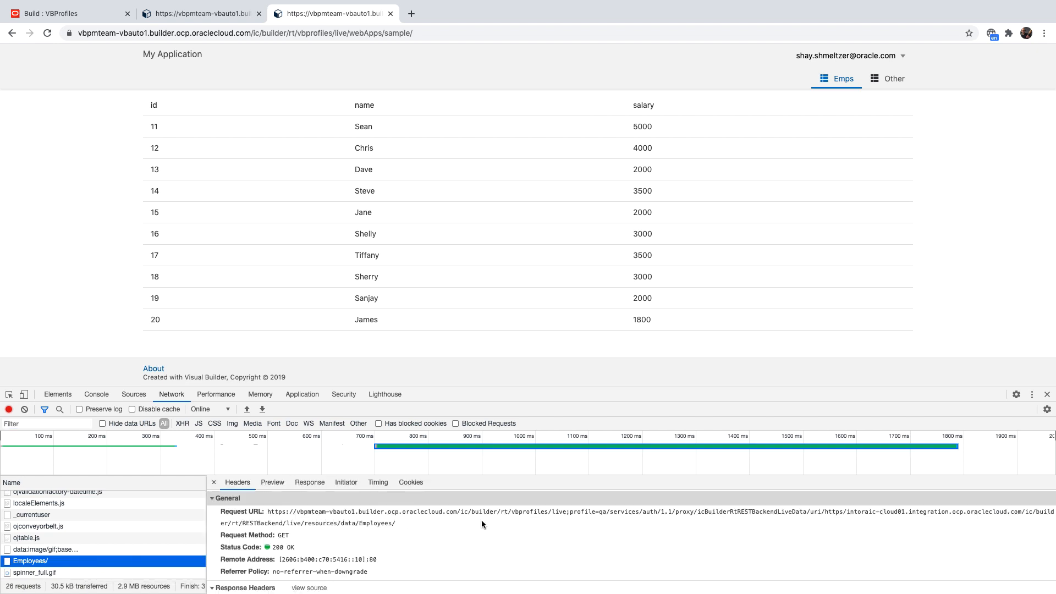
mouse_move(885, 516)
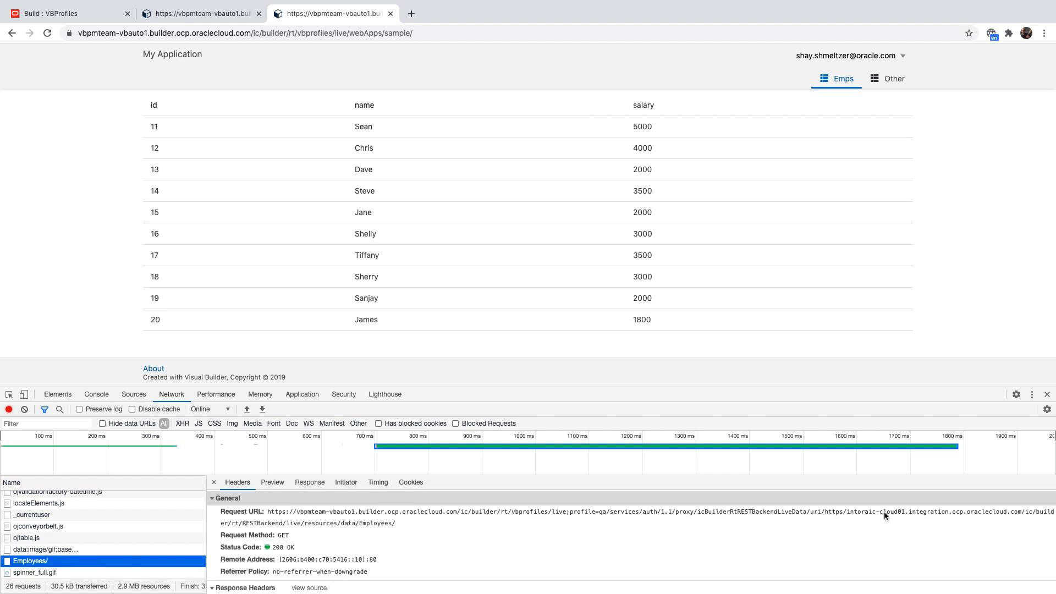
mouse_move(873, 517)
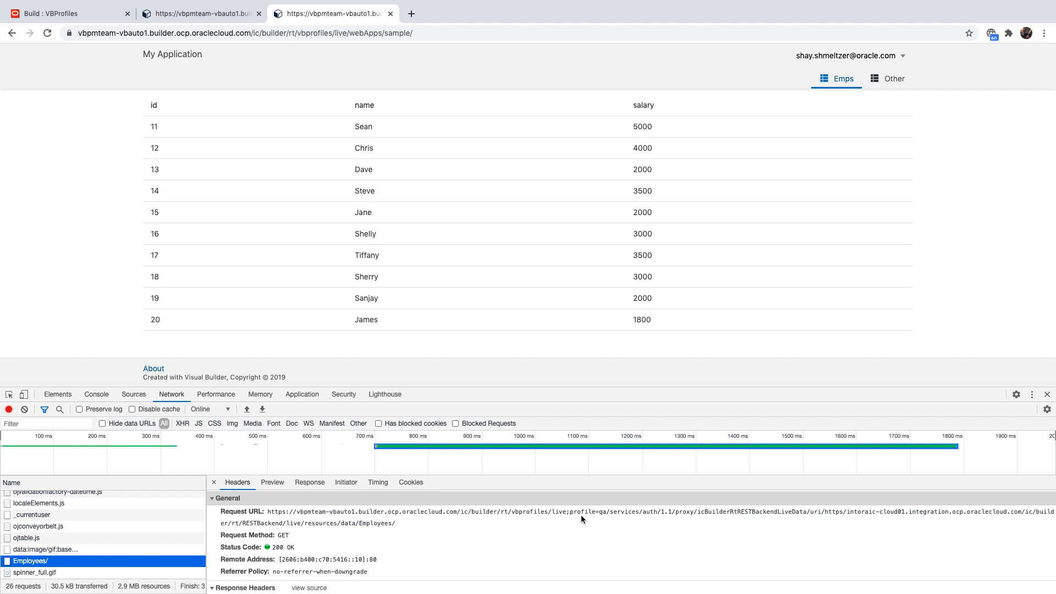
mouse_move(555, 522)
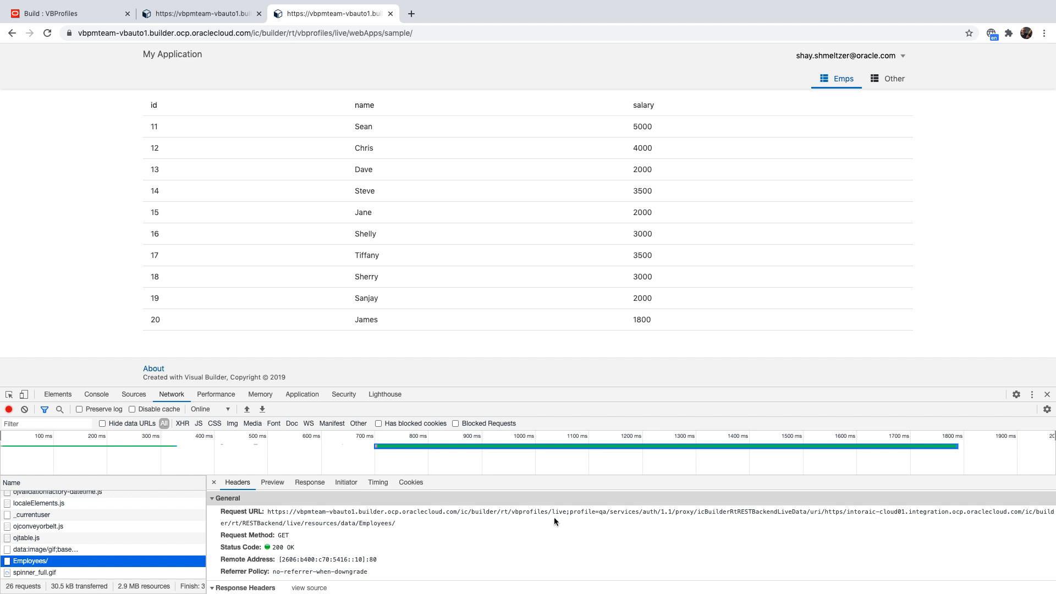